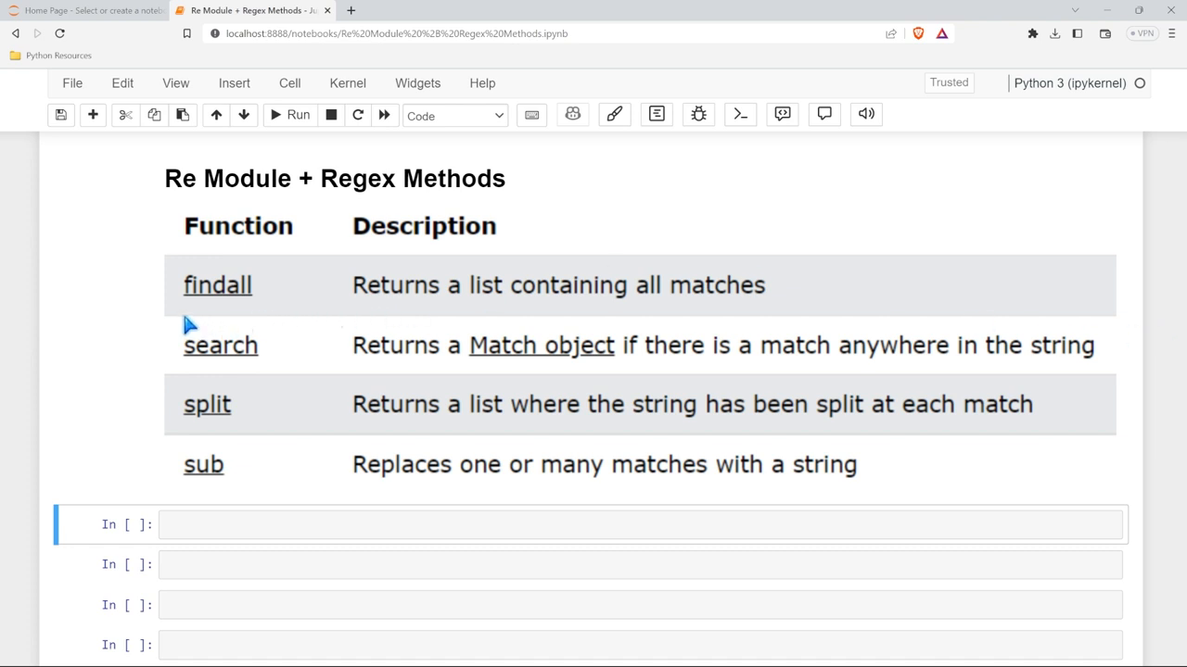
mouse_move(308, 306)
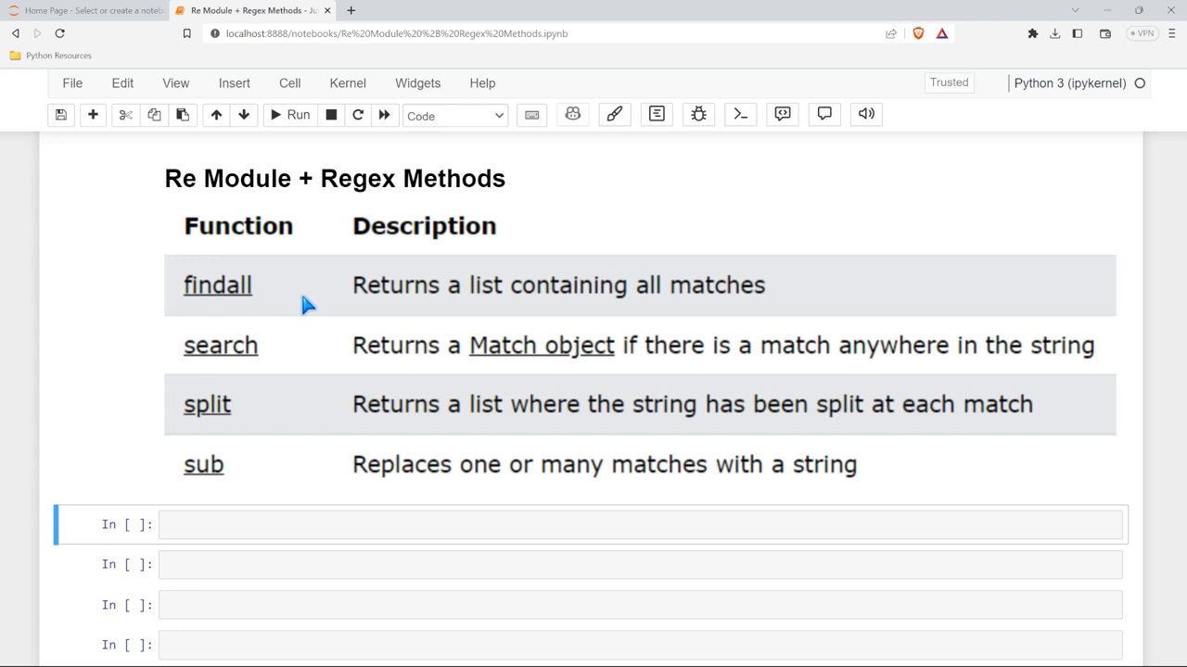
mouse_move(252, 375)
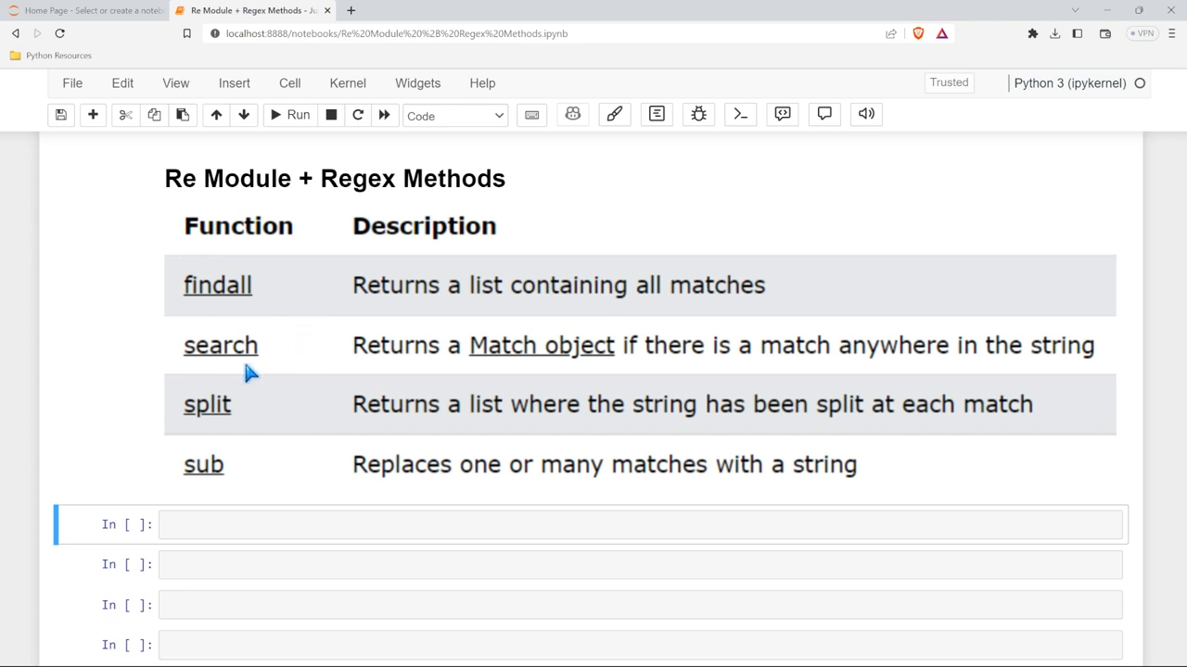
mouse_move(591, 378)
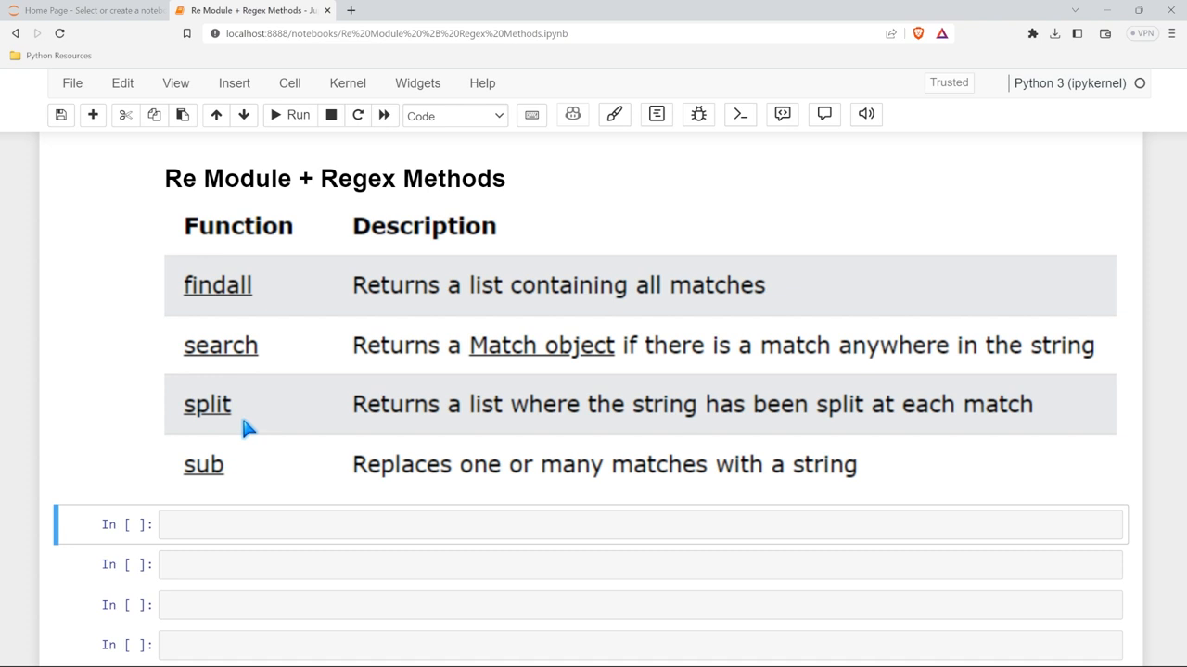
mouse_move(225, 492)
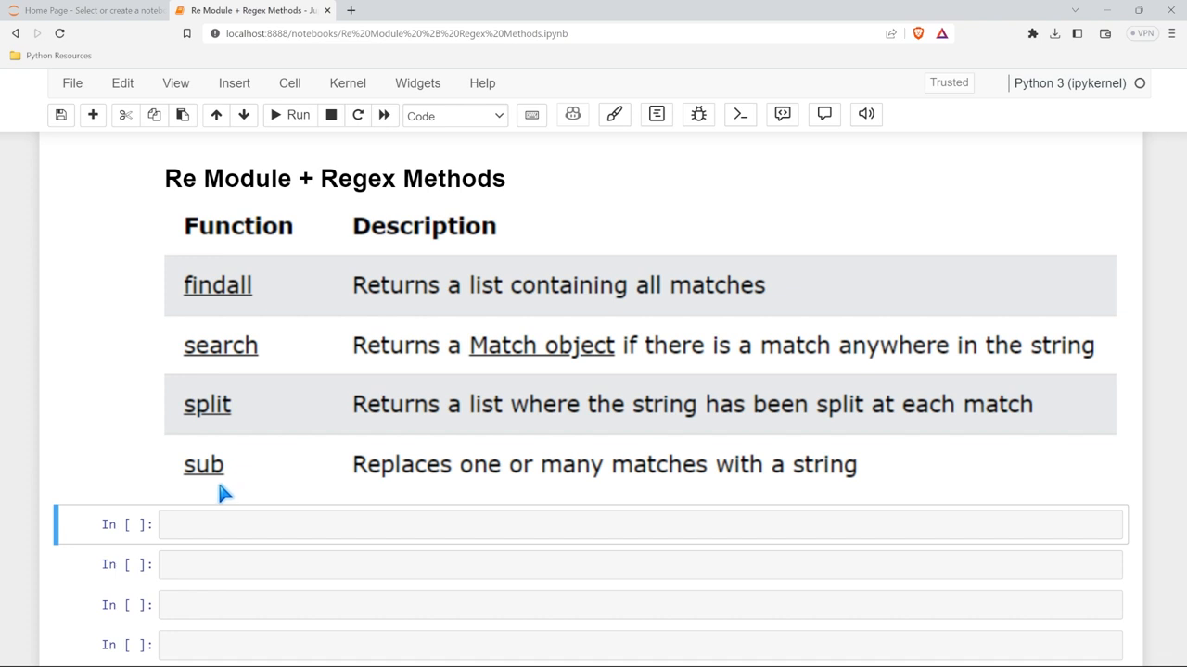
Step: Import re and run a cell assigning the skim-milk Ron Swanson quote to quote
scroll(down, 3)
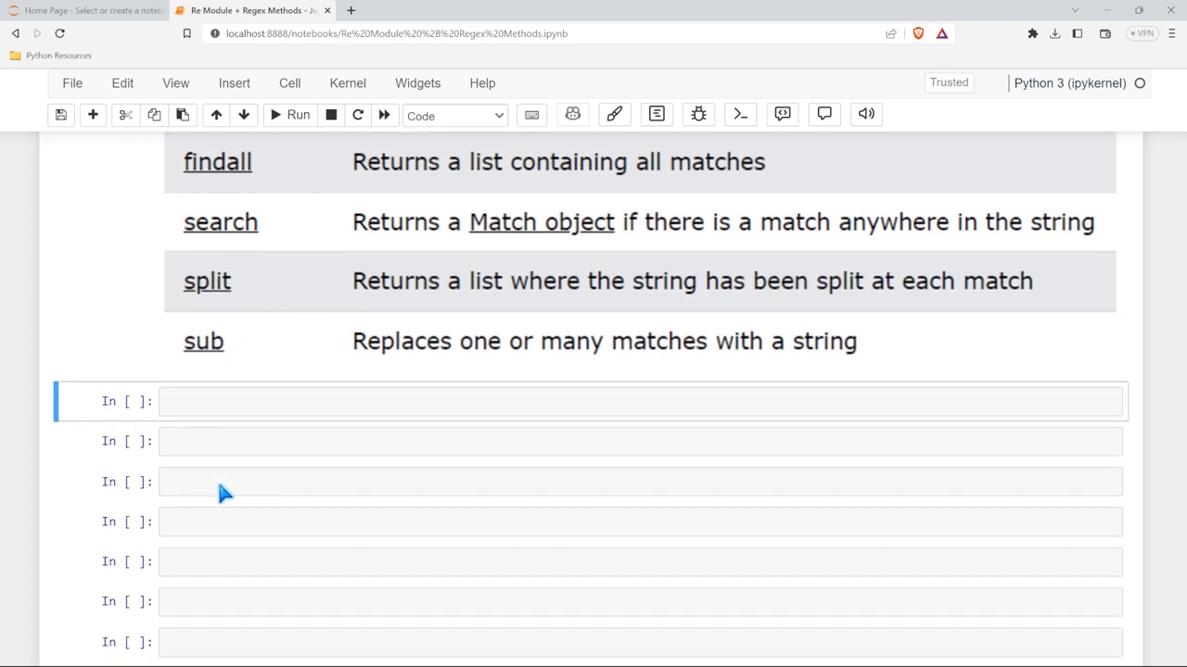
text(import re)
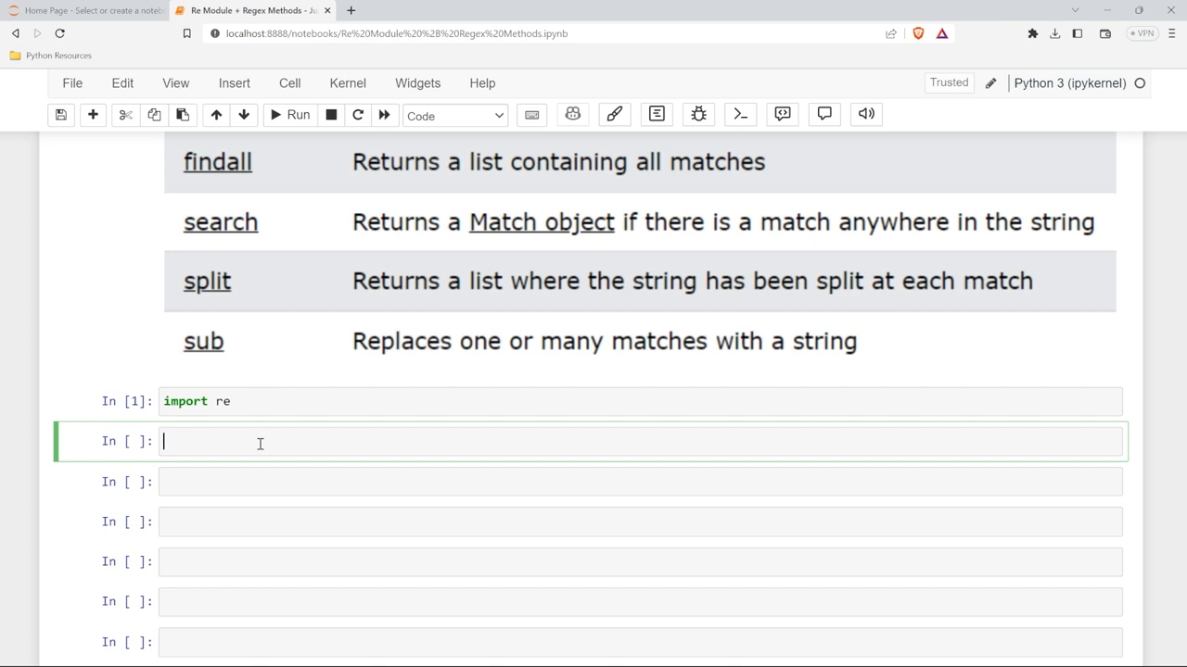
text(quote)
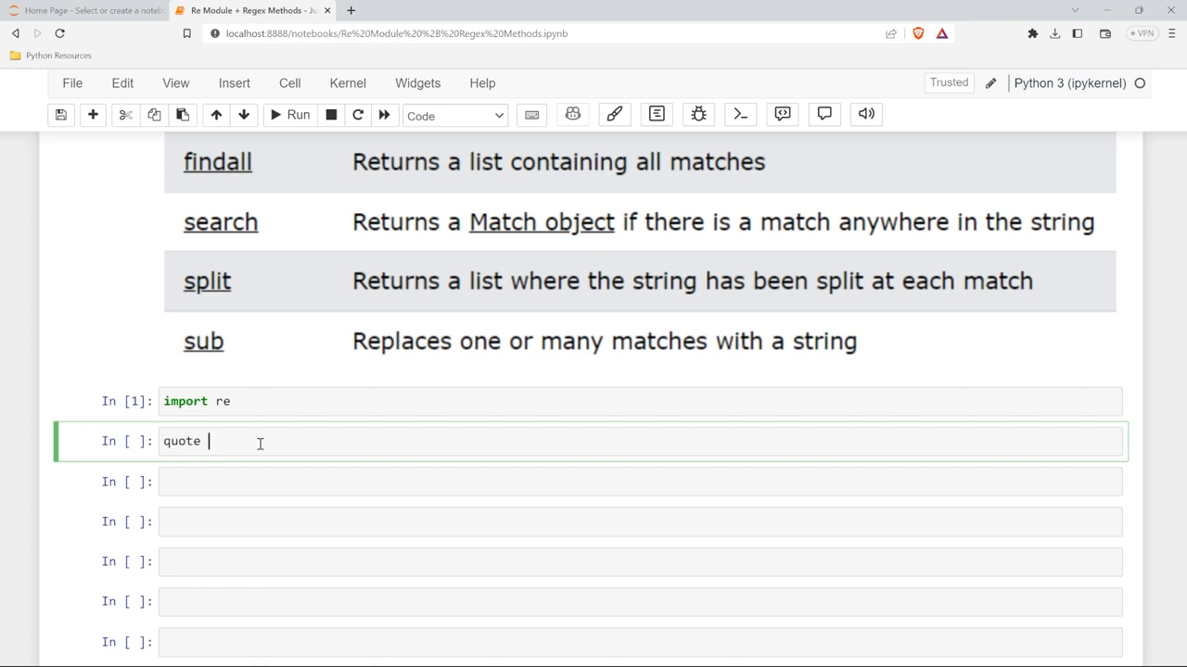
text(= '')
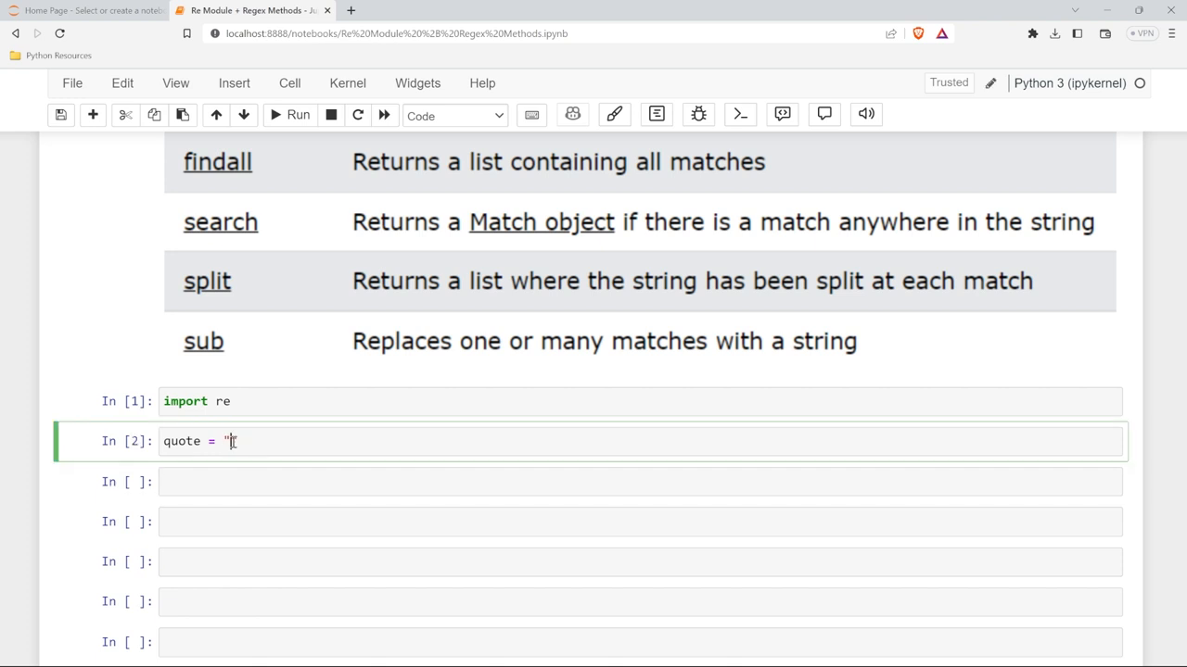
text(There's)
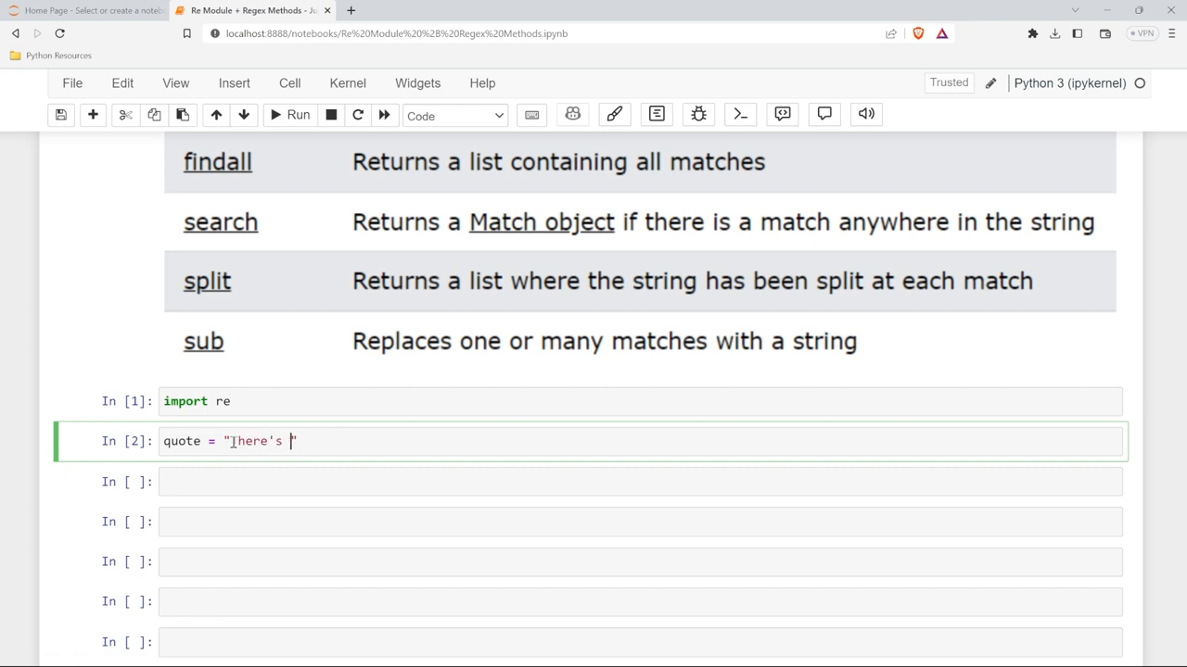
text(only one thing)
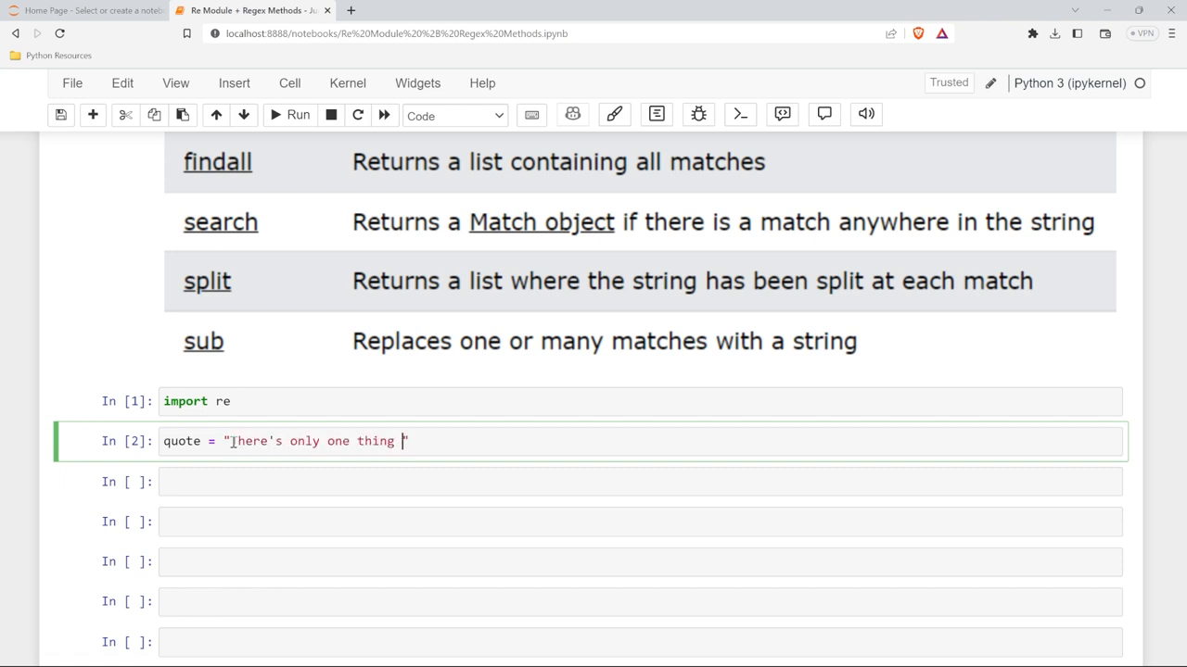
text(I hate more than l)
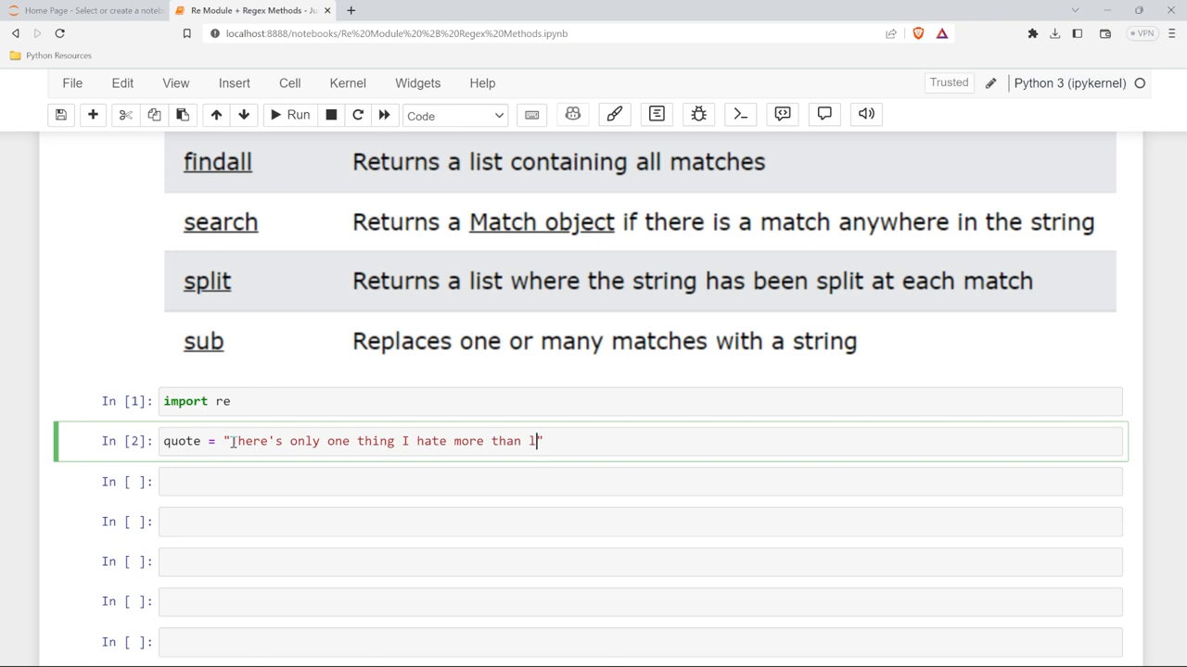
text(ying: skim milk. Which is water that)
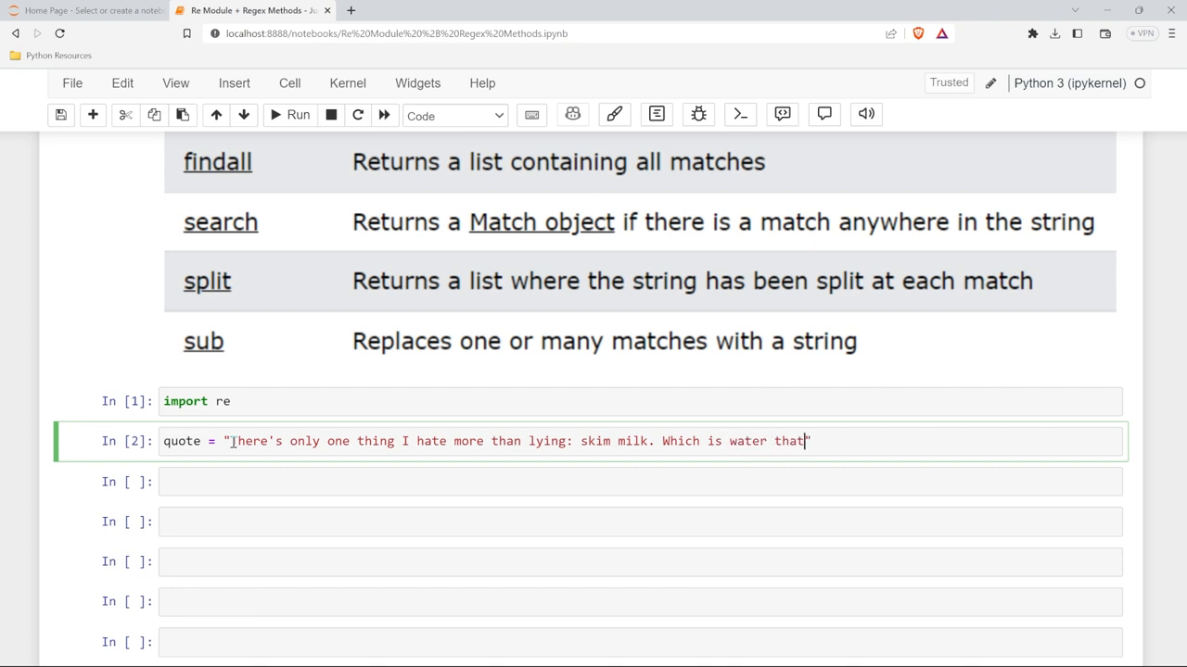
text('s lying about)
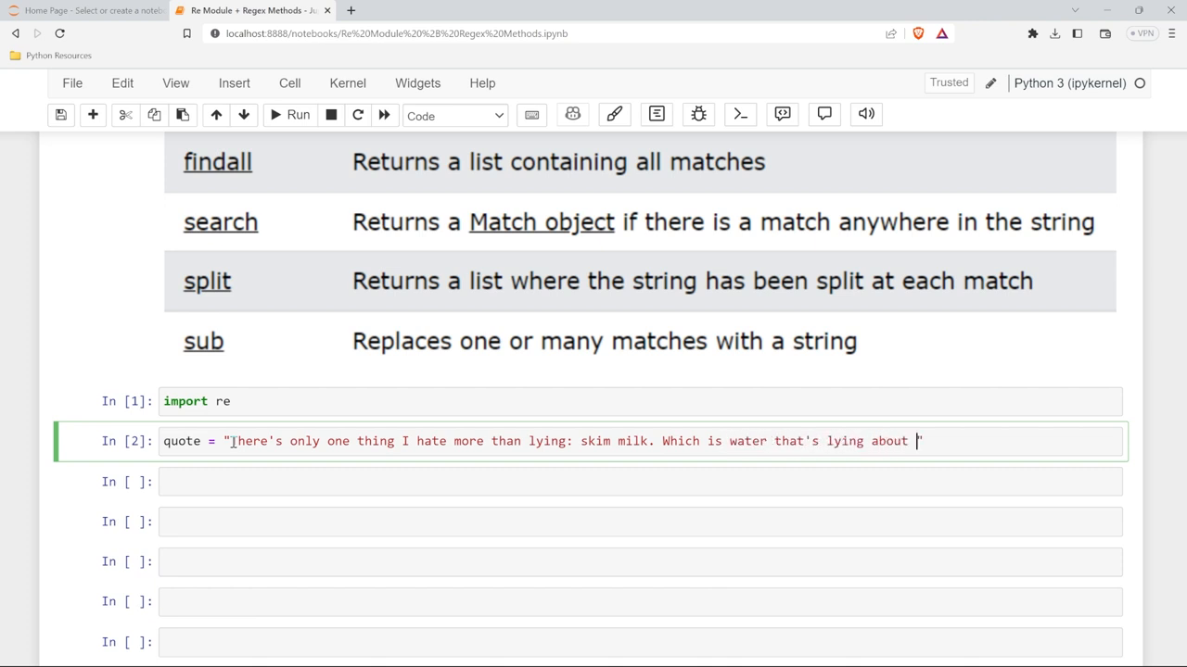
text(being milk.")
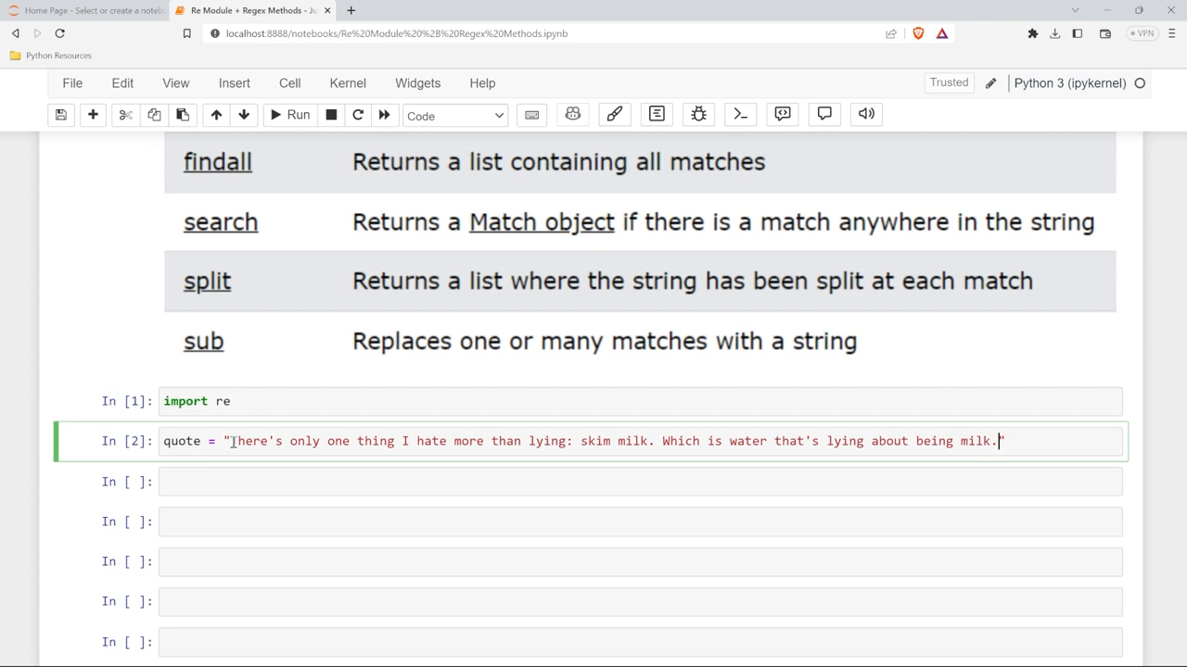
text(- Ron)
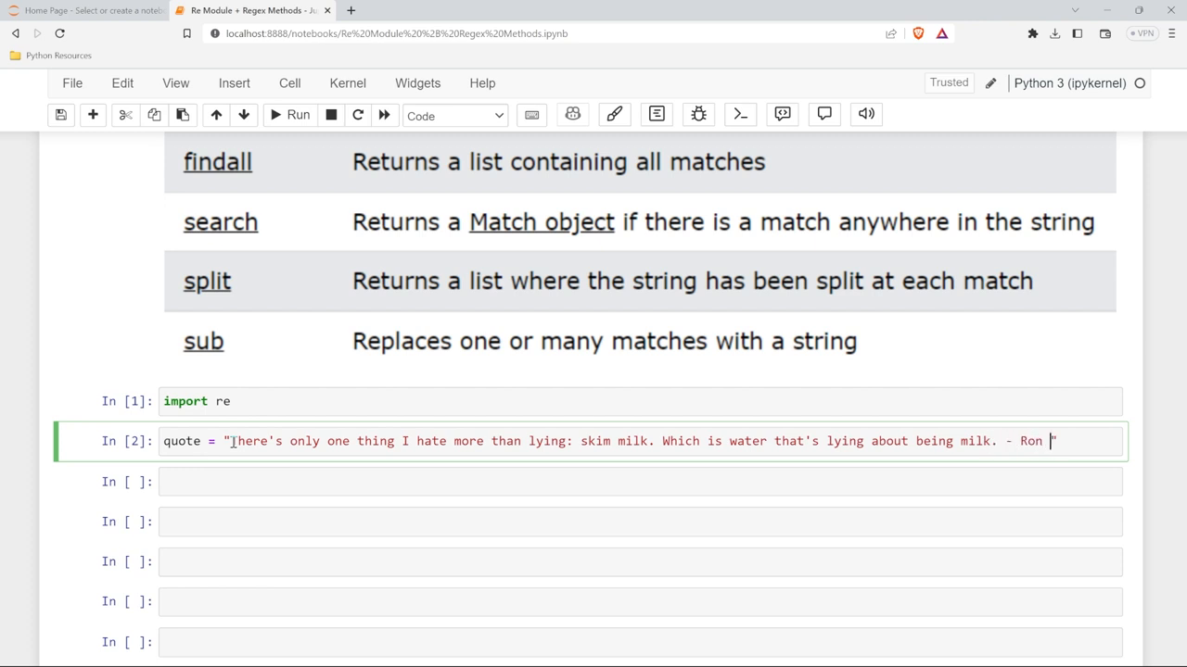
text(Swanson)
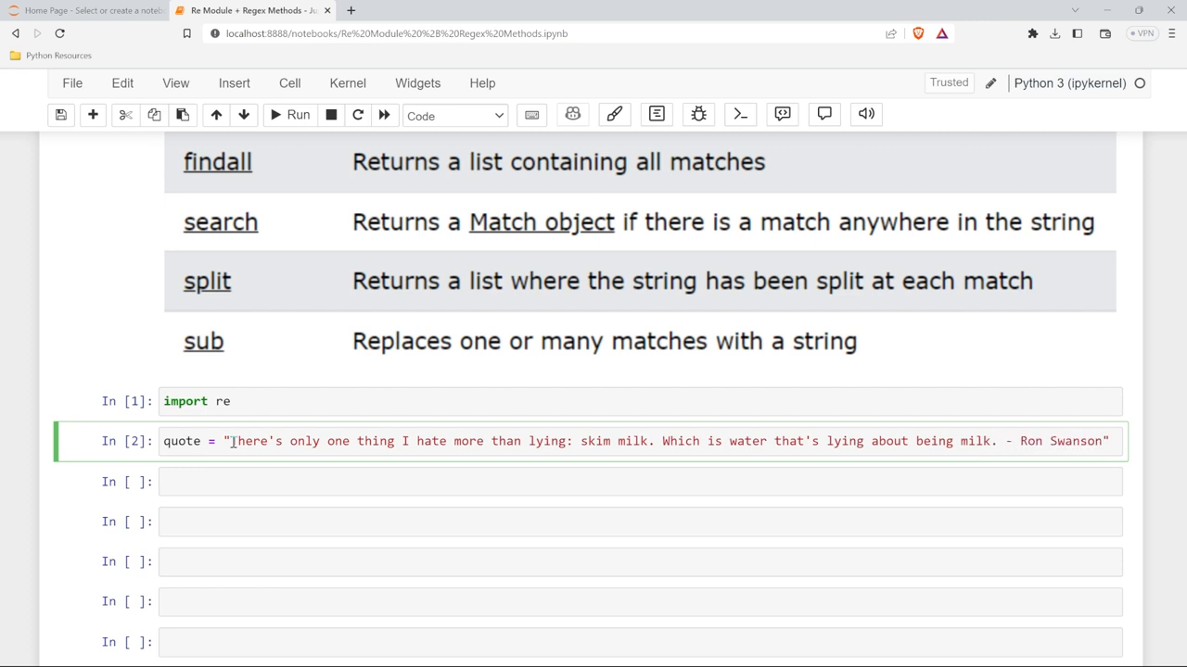
key(Shift+Enter)
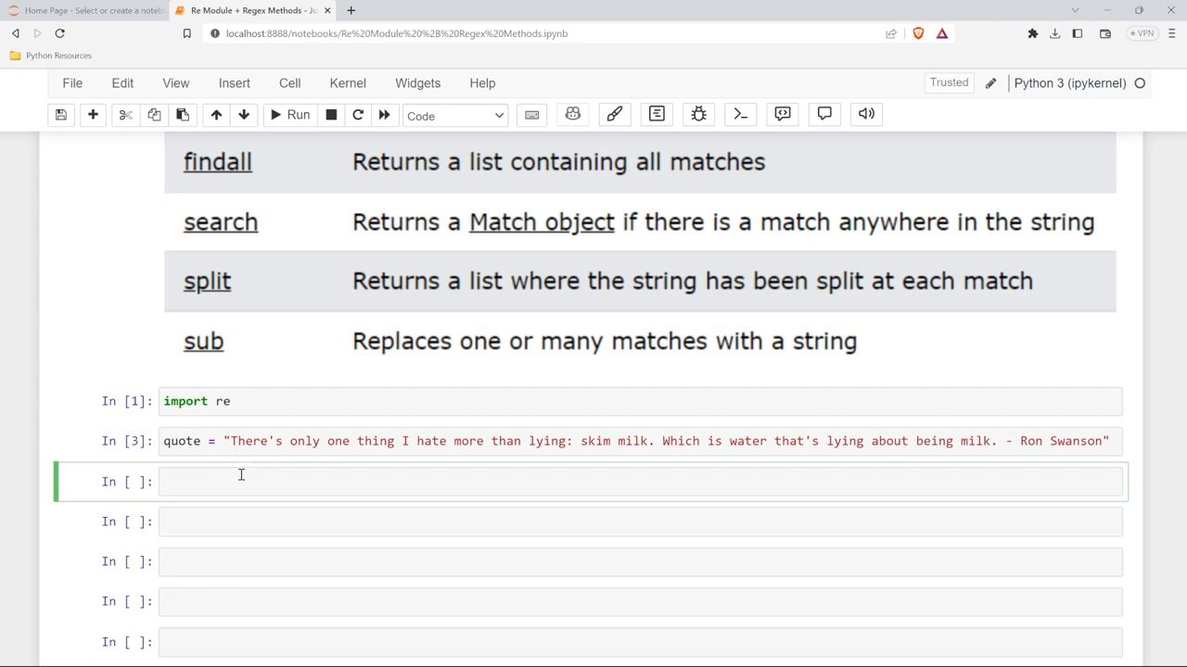
mouse_move(215, 248)
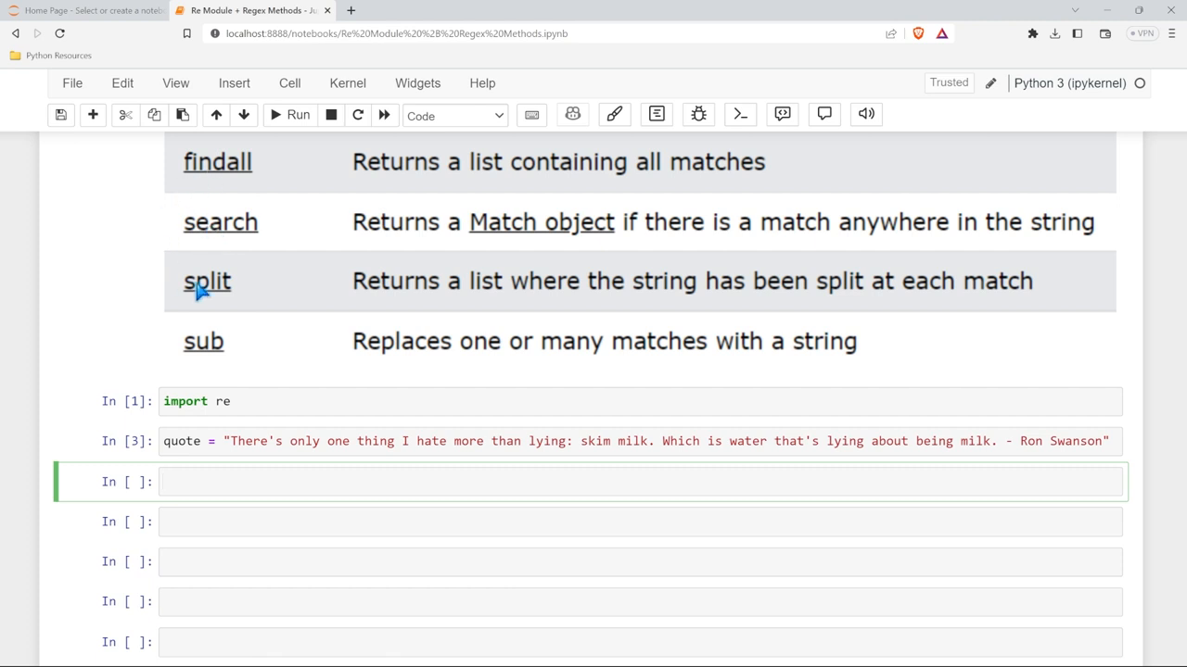
Step: Enter re.search("milk", quote) in a new cell, yielding a Match object with span (52, 56)
scroll(down, 3)
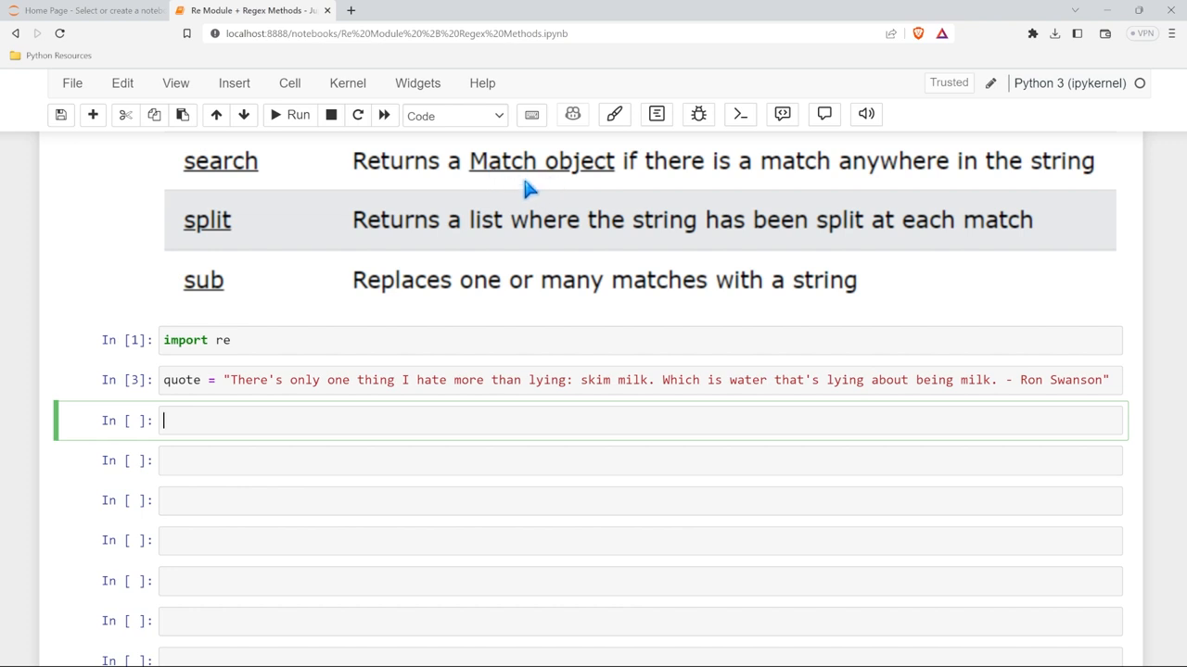
scroll(down, 3)
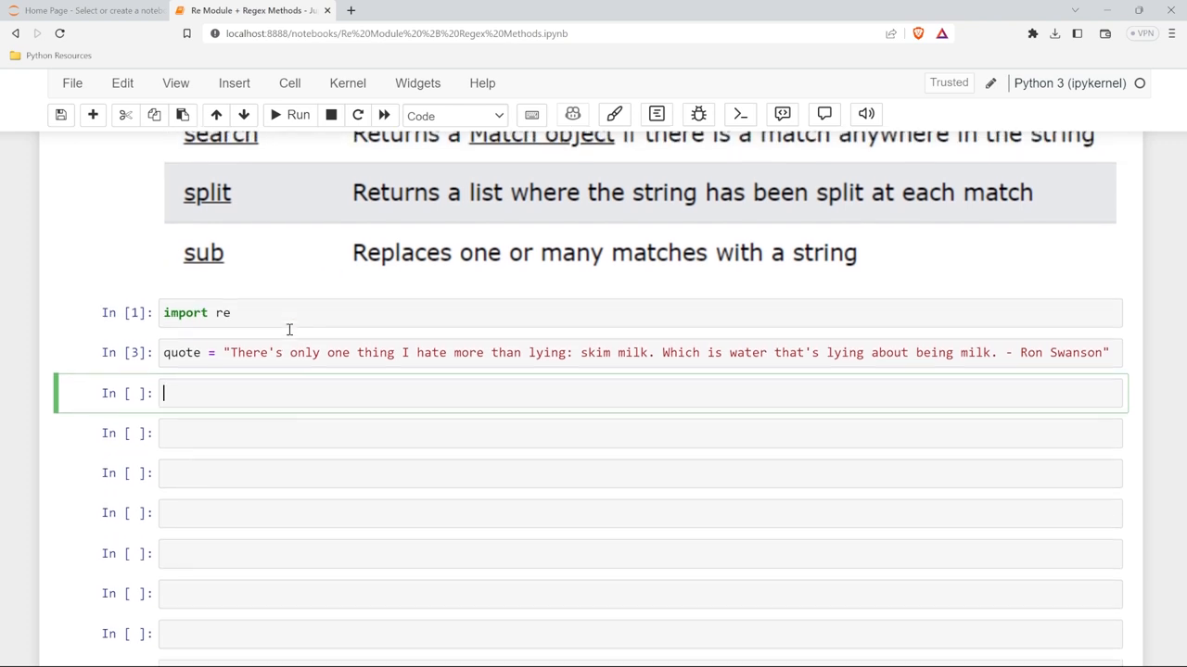
scroll(down, 3)
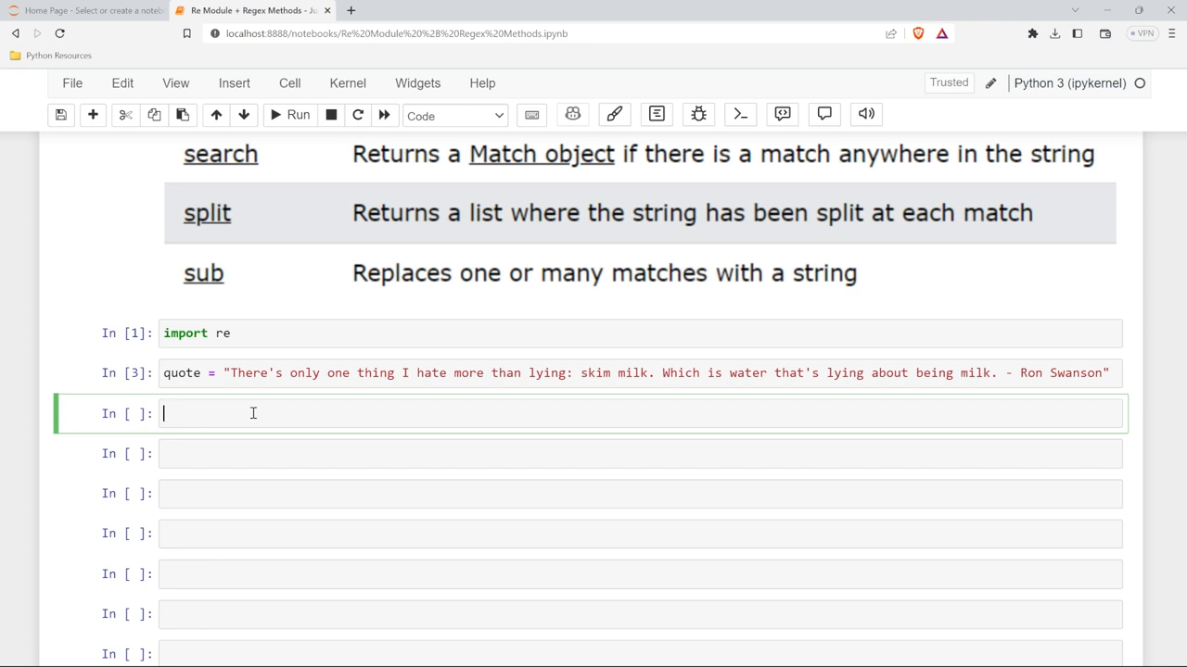
text(re.)
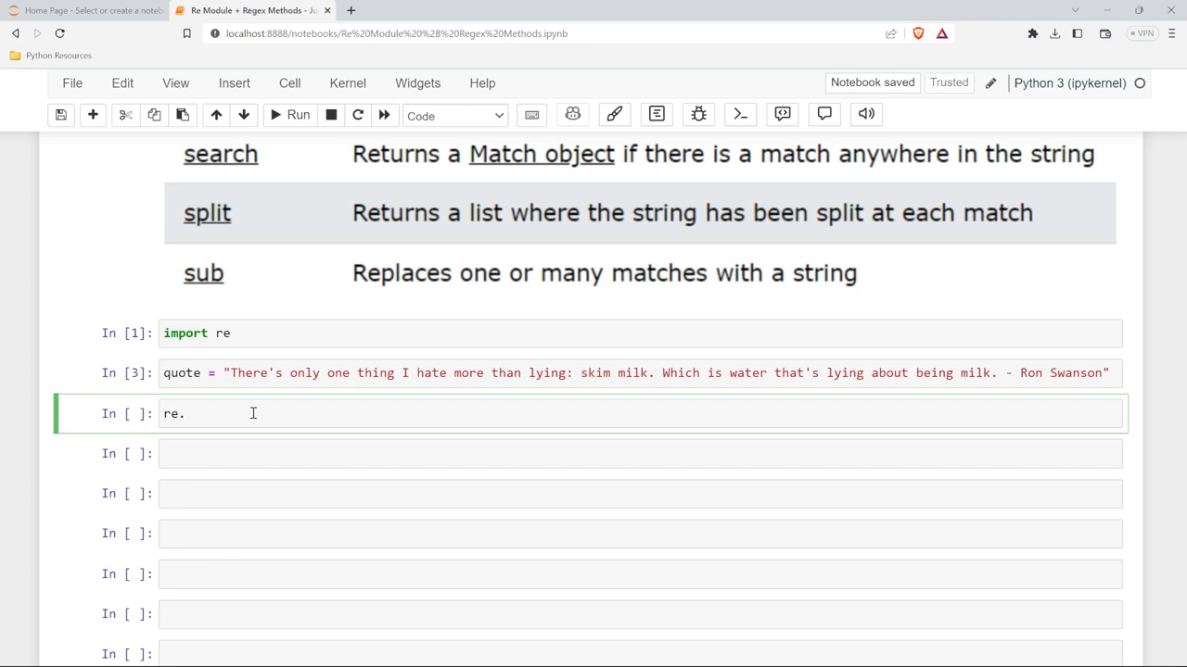
text(search)
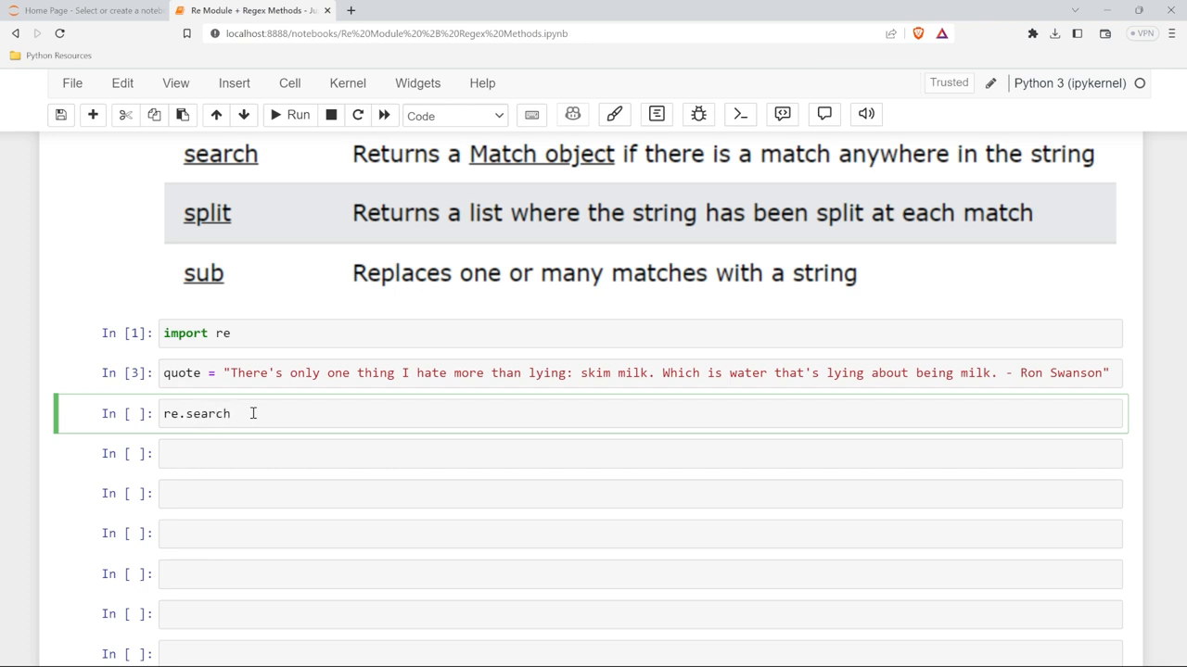
text(())
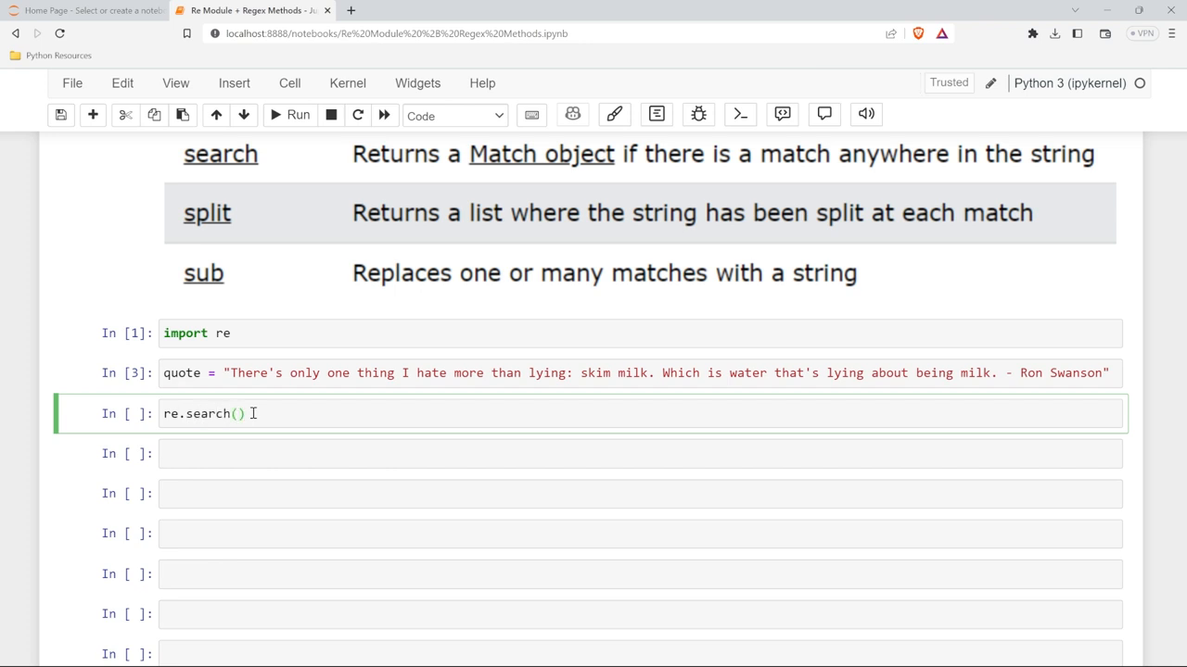
text("")
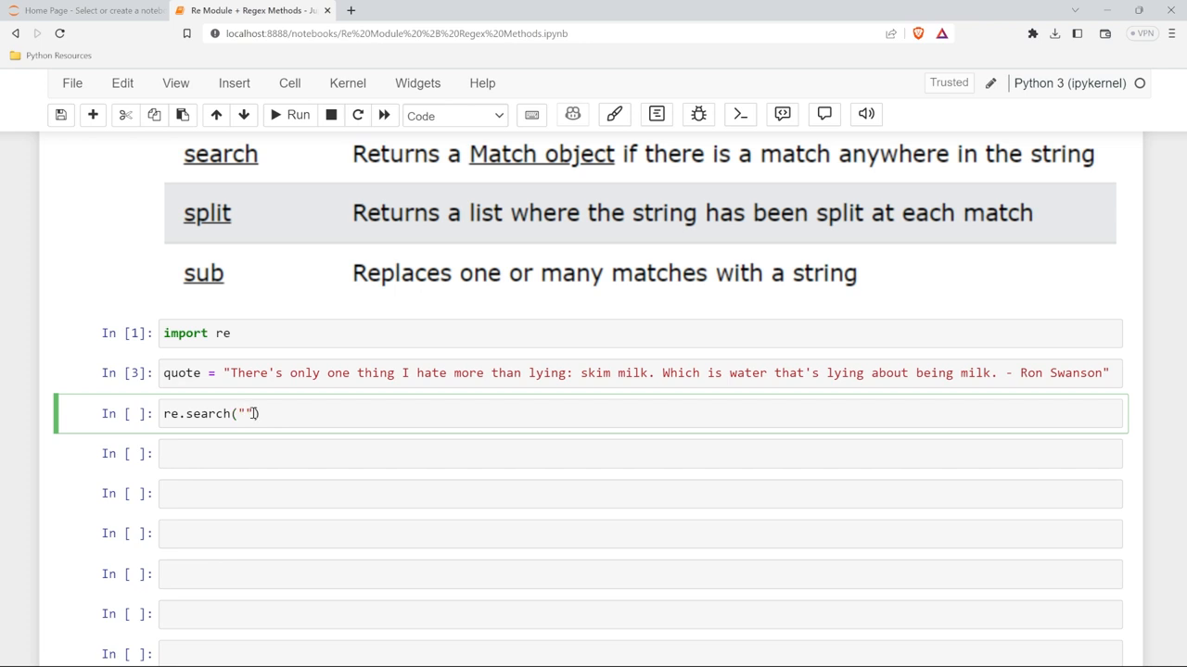
text(milk)
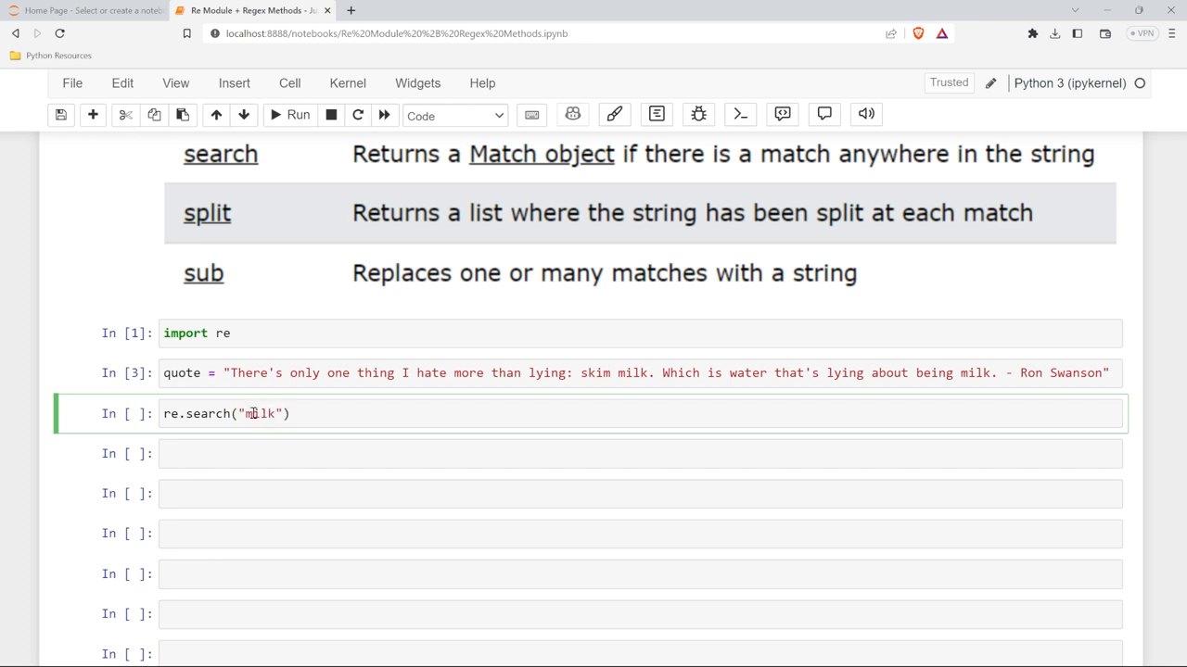
text(,)
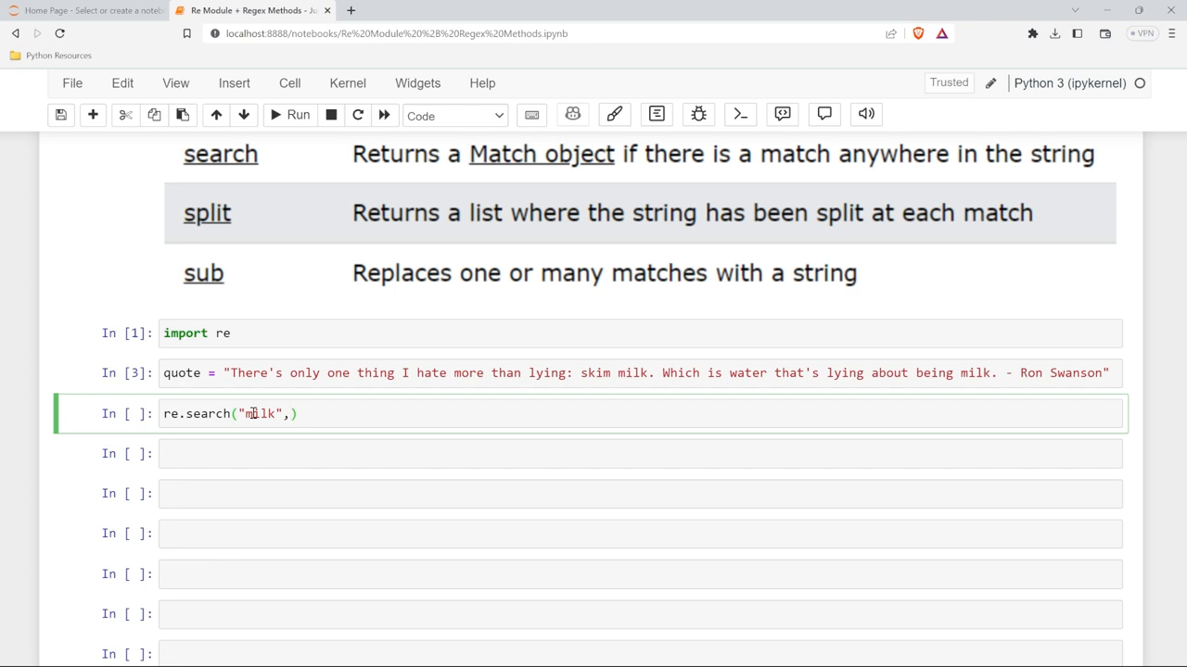
text(quote)
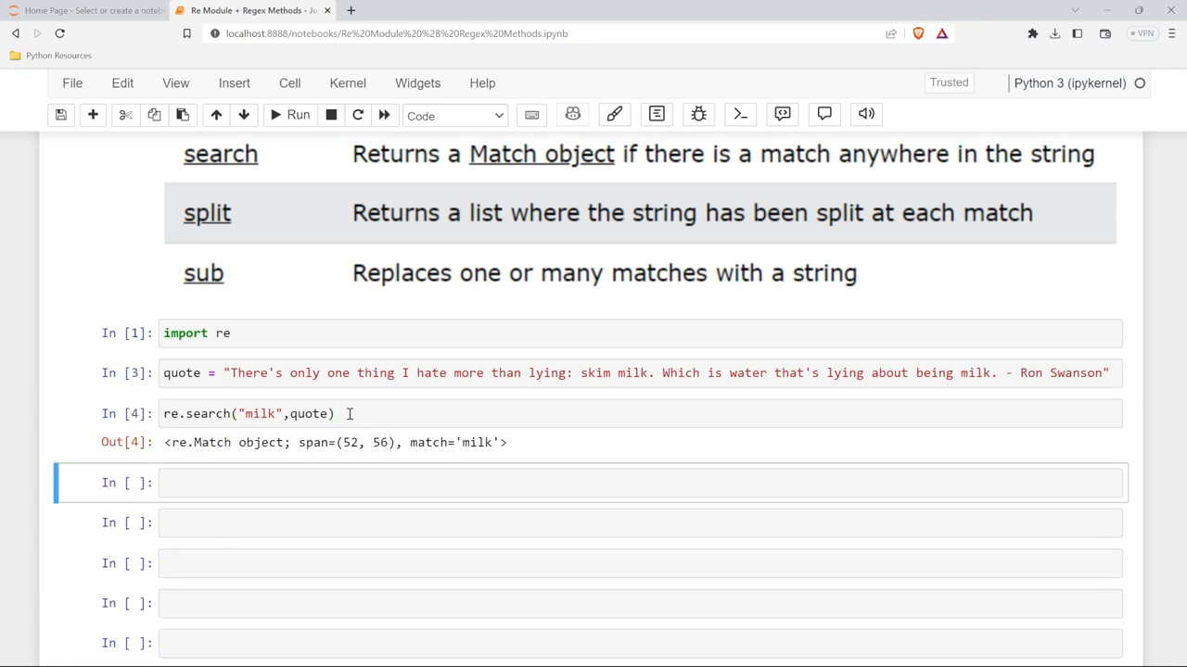
mouse_move(216, 464)
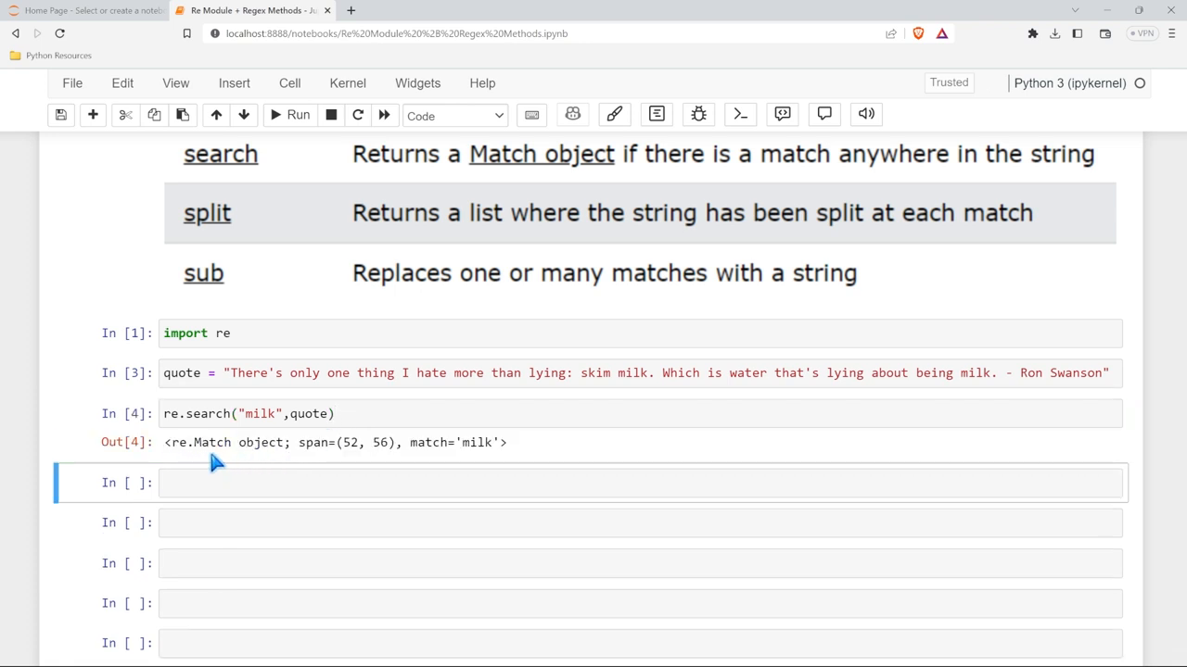
mouse_move(312, 464)
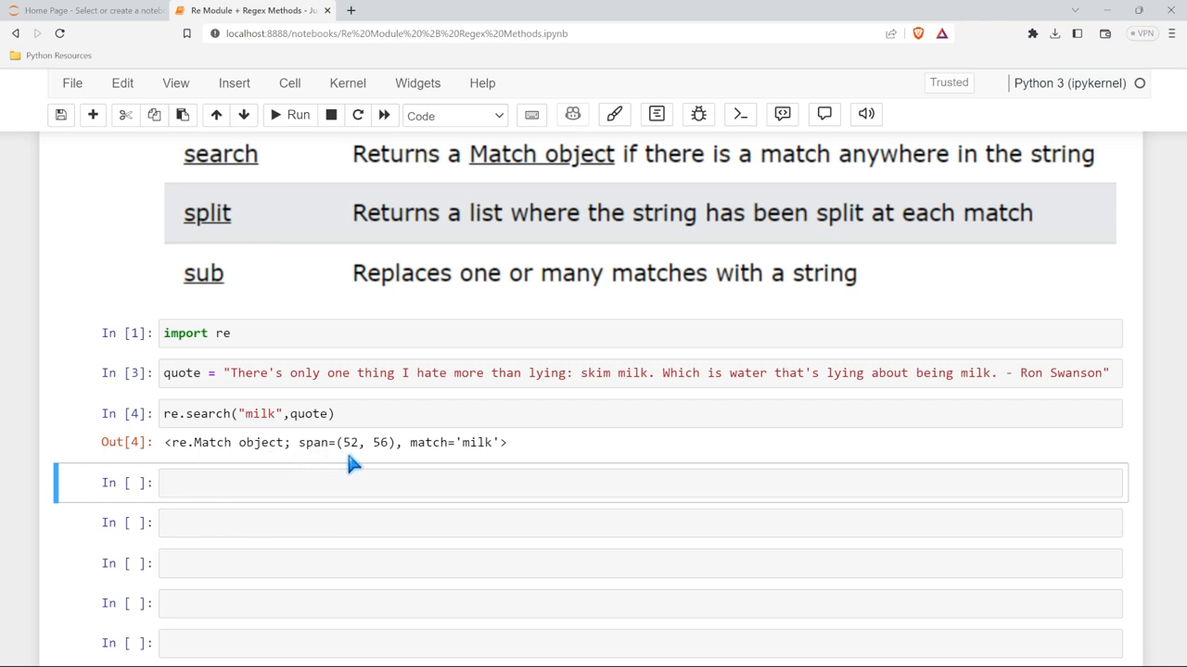
mouse_move(383, 463)
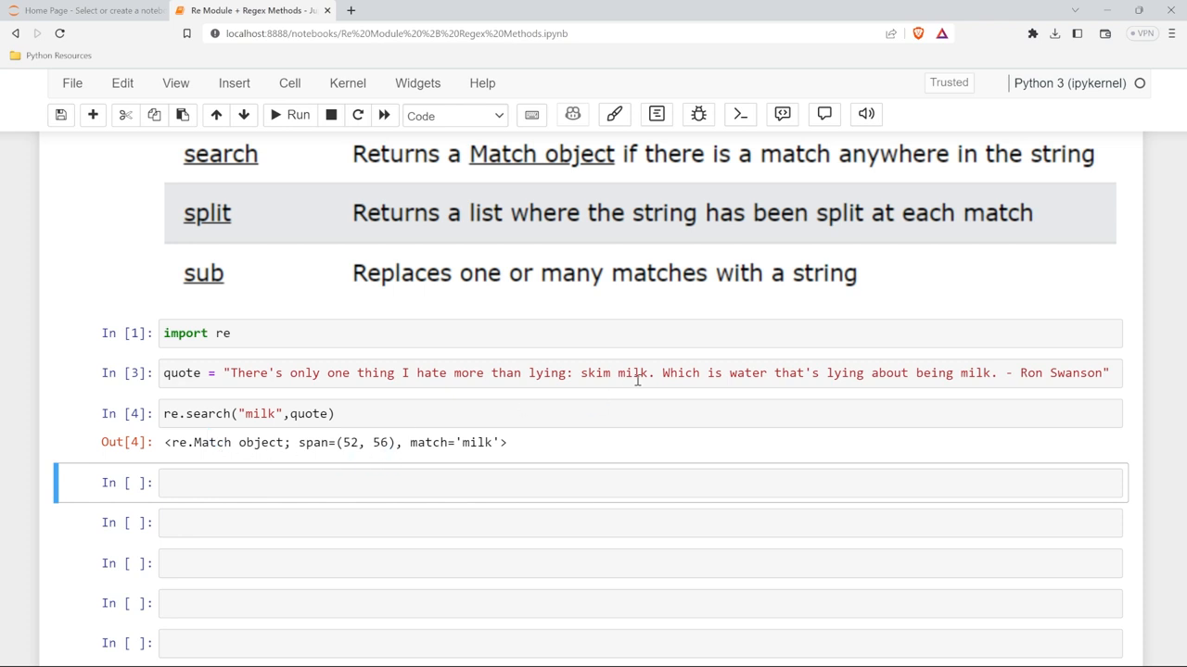
Step: Append .group() to the milk search call so it outputs 'milk'
double_click(634, 373)
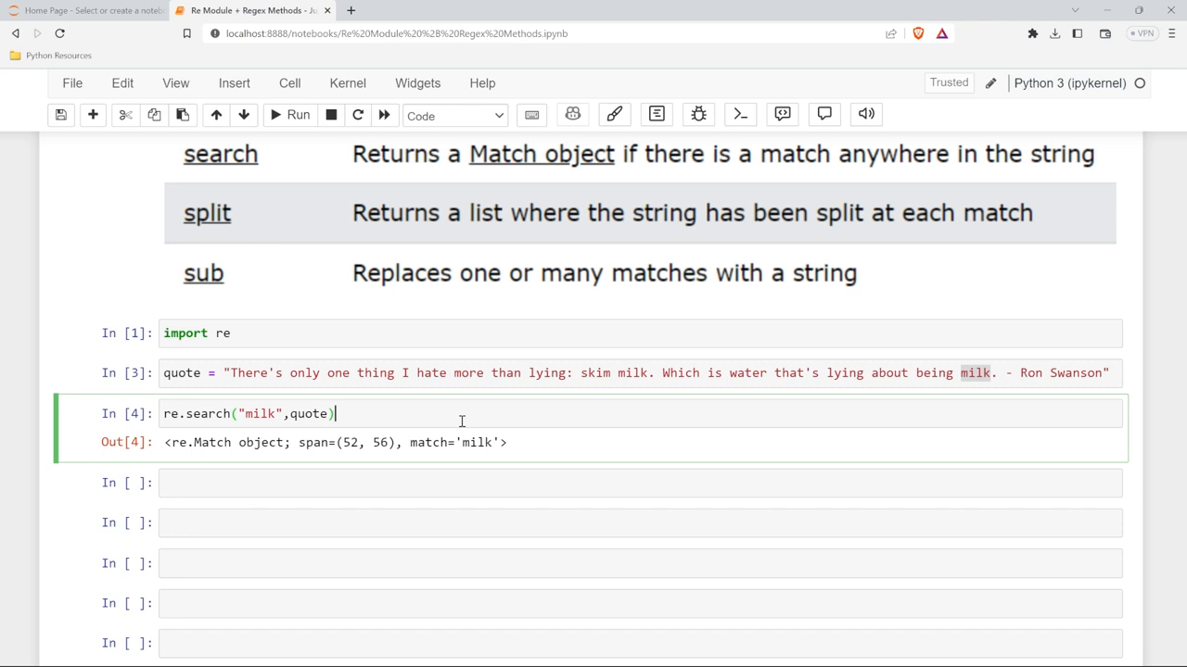
text(.group())
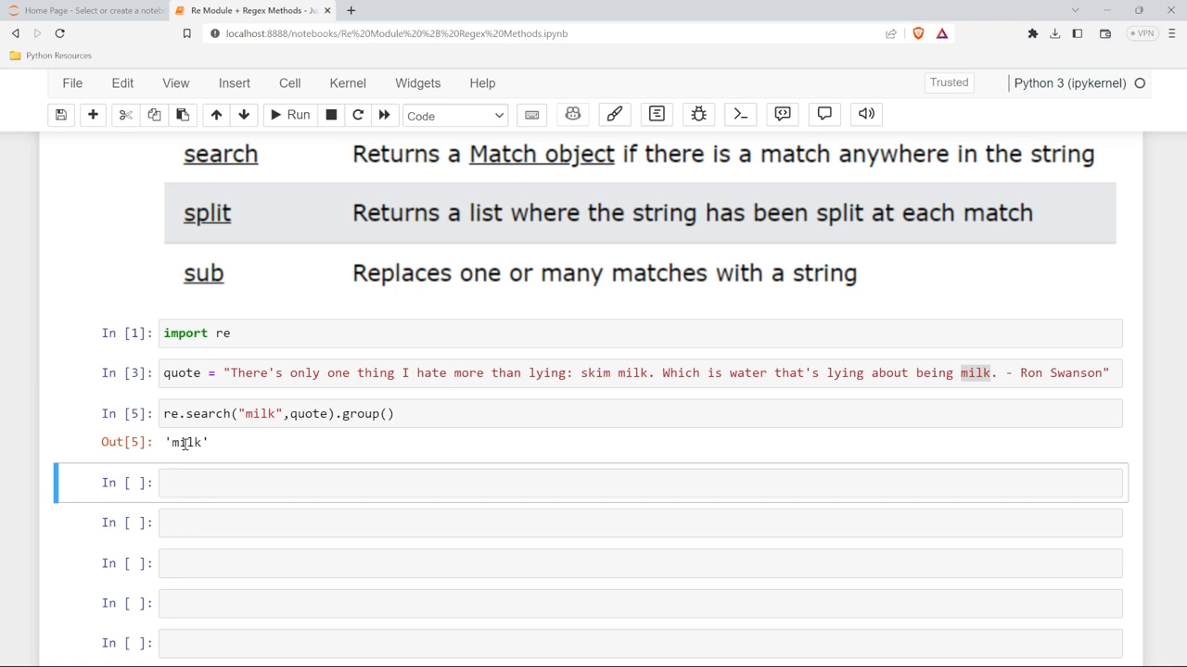
mouse_move(251, 443)
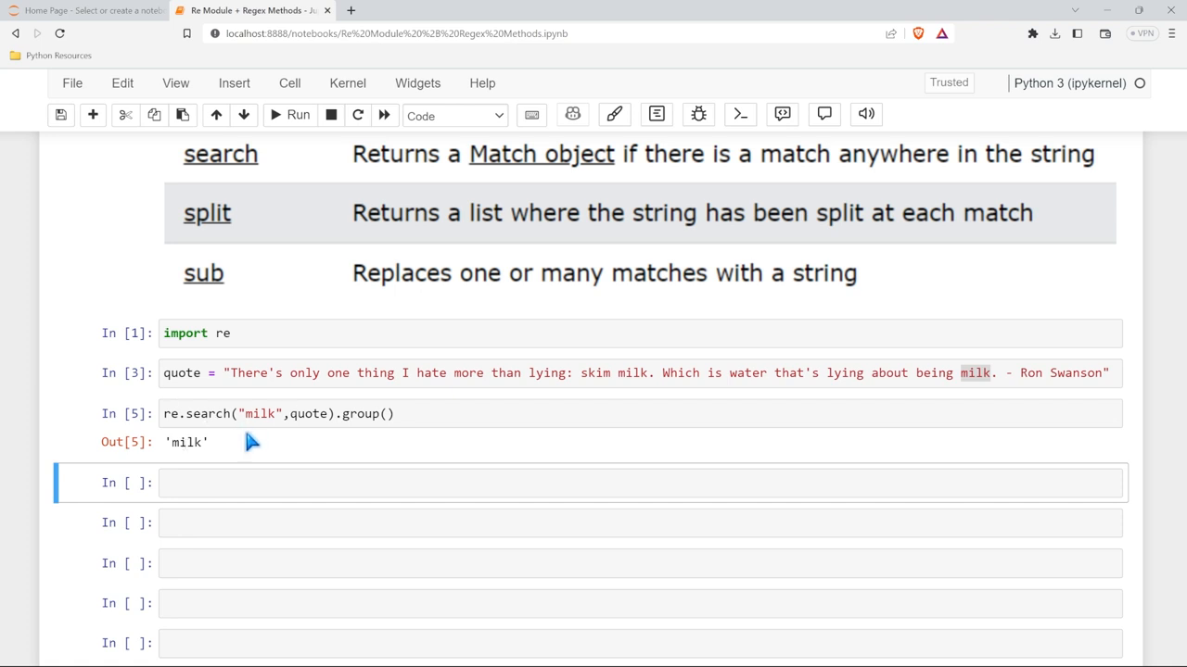
mouse_move(320, 445)
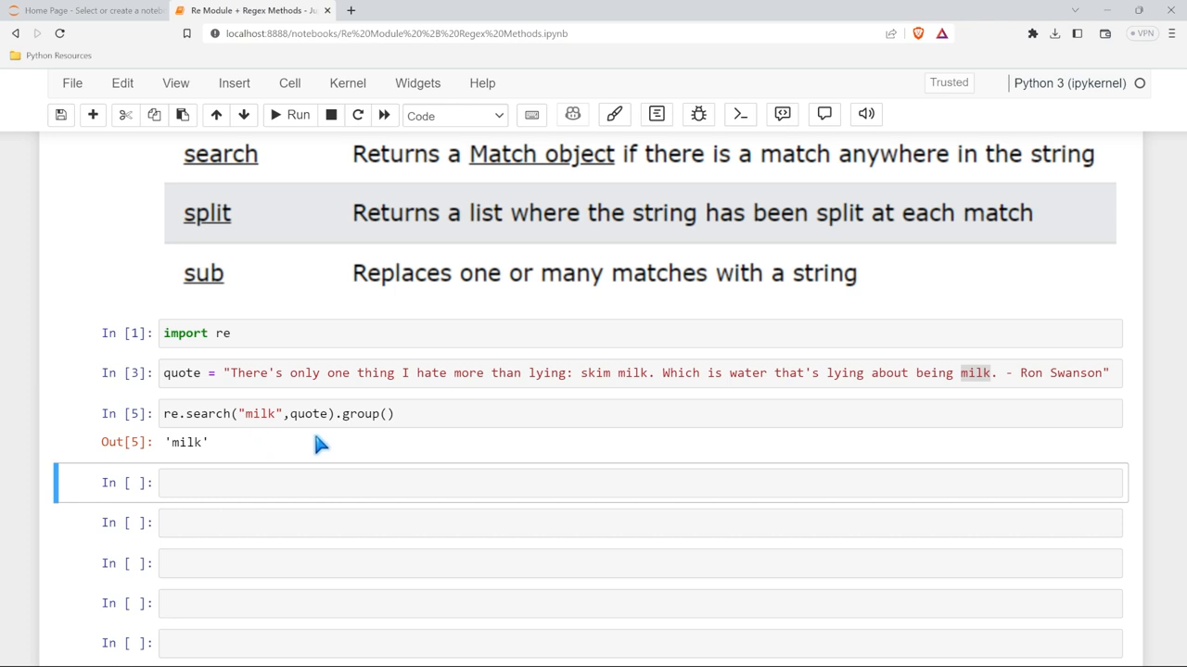
Step: Run re.findall("milk", quote) in the empty cell, returning ['milk', 'milk']
scroll(down, 3)
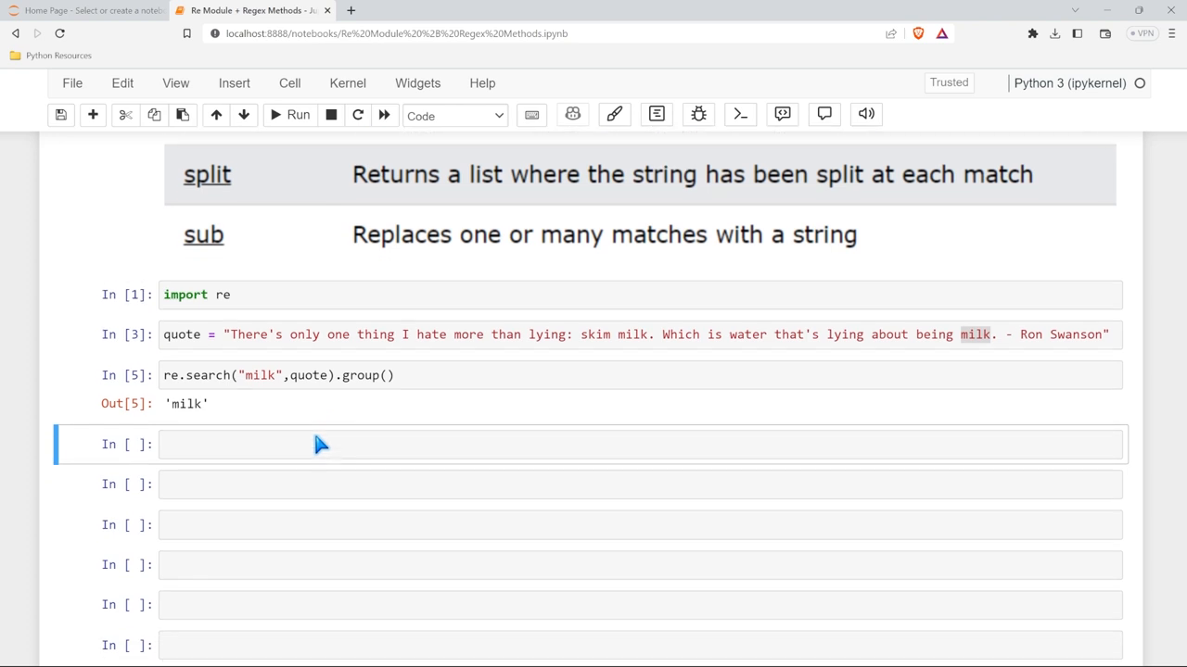
text(re.)
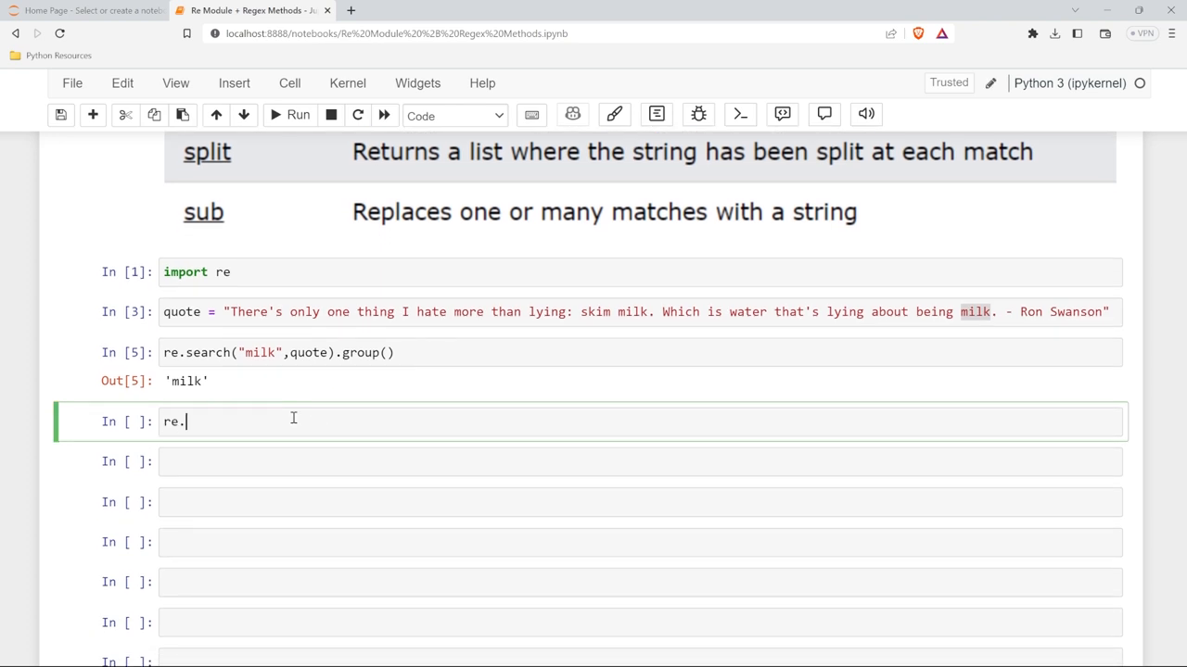
text(findall)
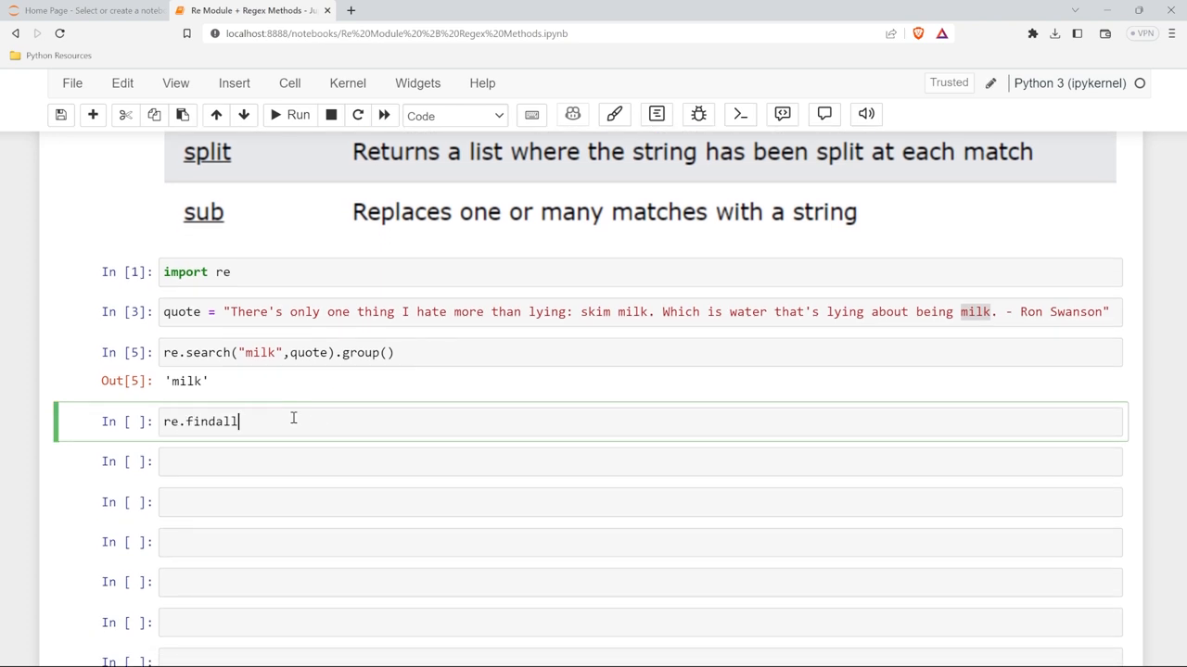
text((""))
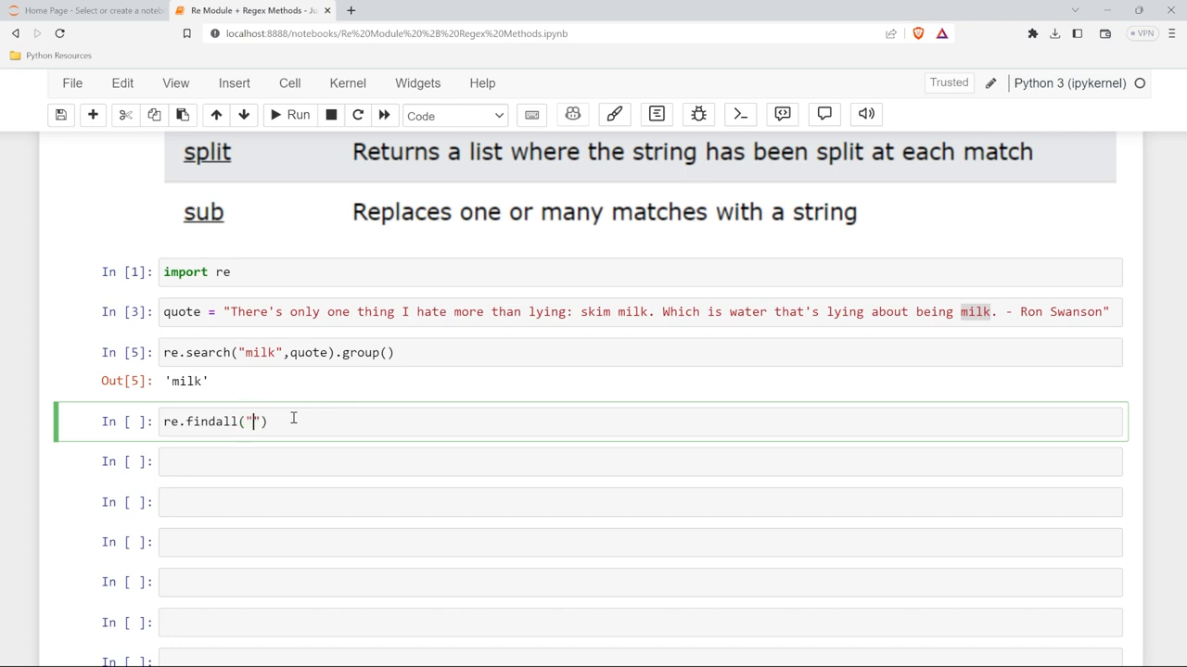
text(milk)
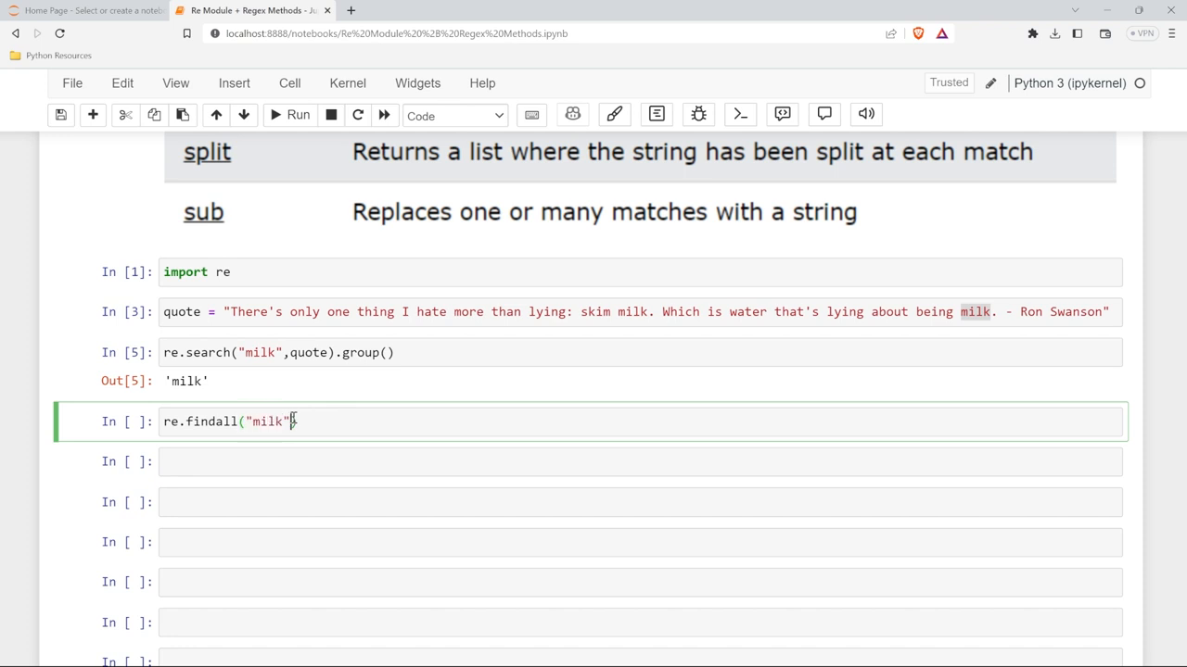
text(,quote))
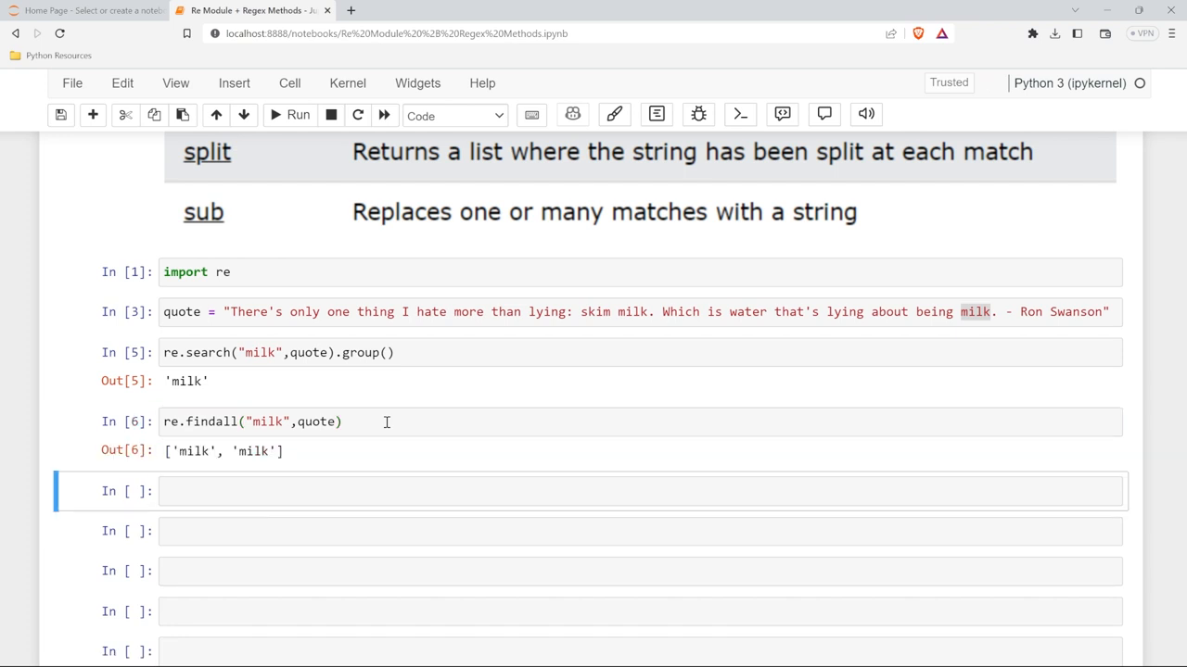
mouse_move(299, 468)
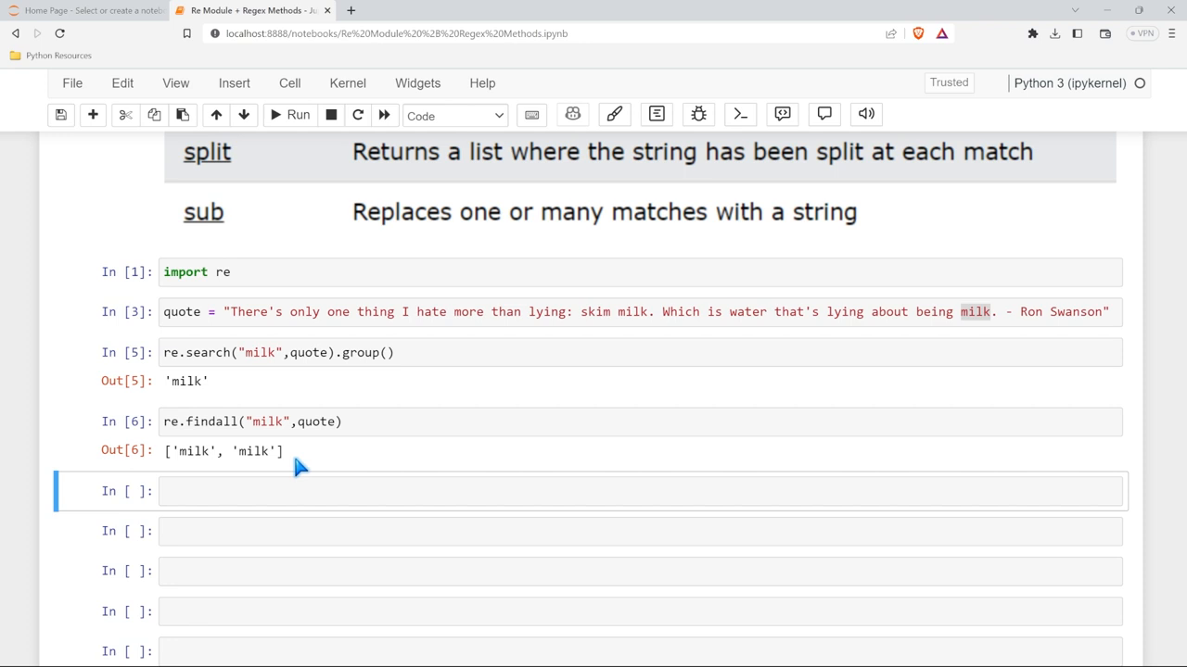
Step: Reuse the findall expression wrapped in len(), outputting 2
double_click(266, 422)
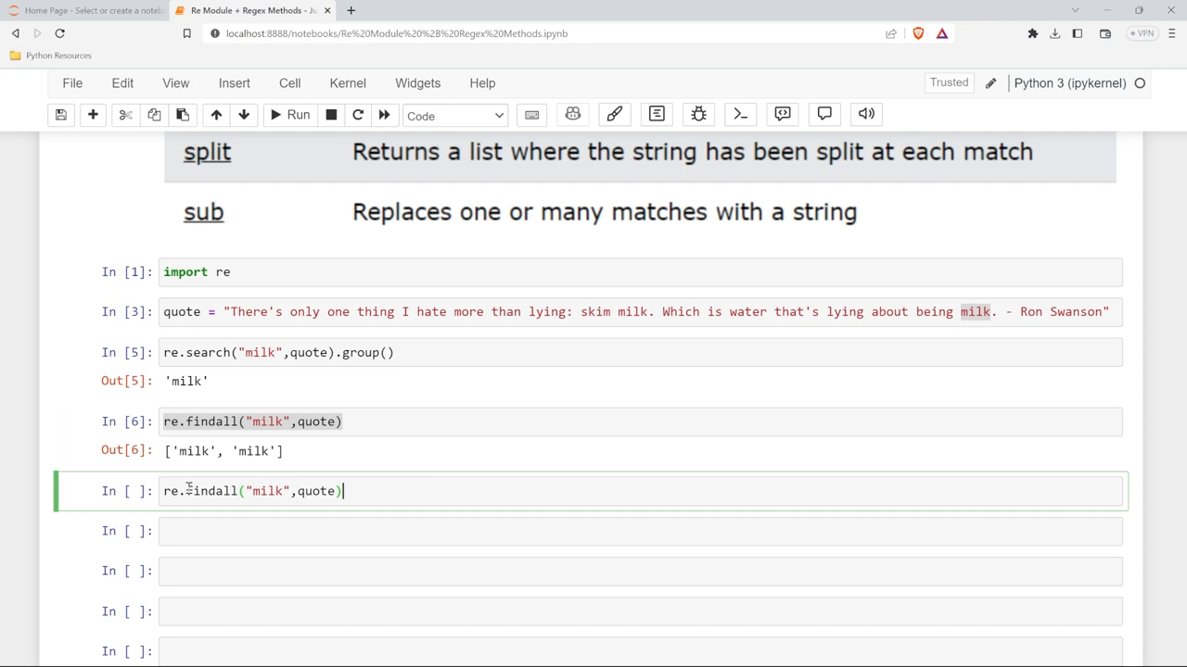
text(len()
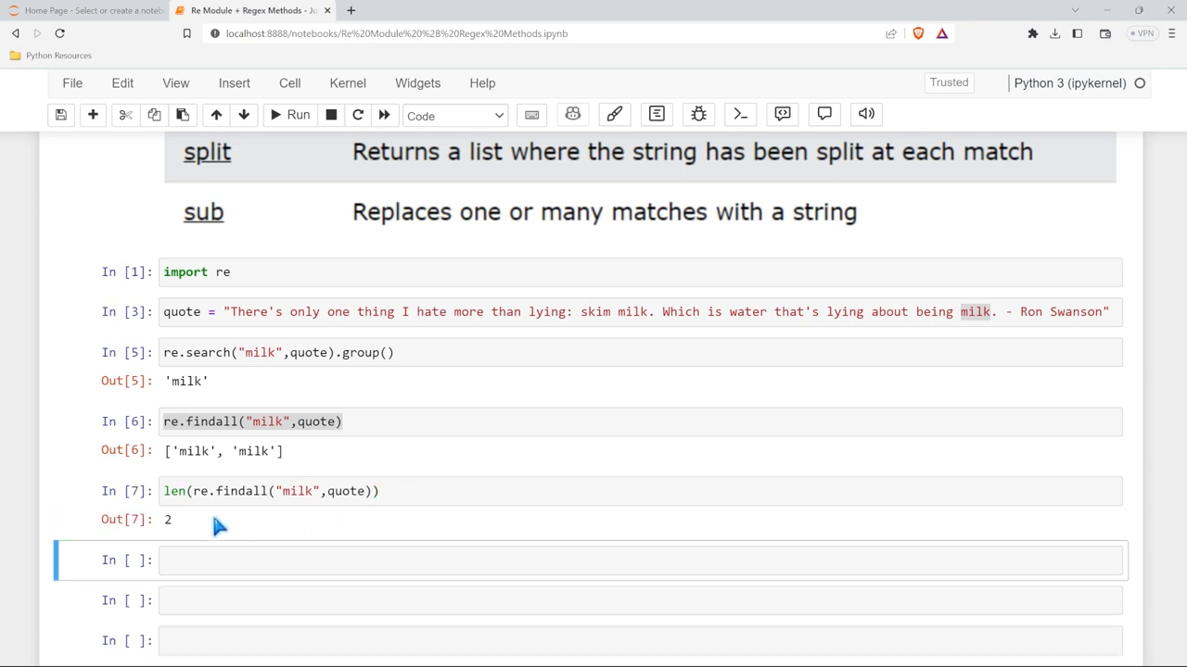
mouse_move(846, 349)
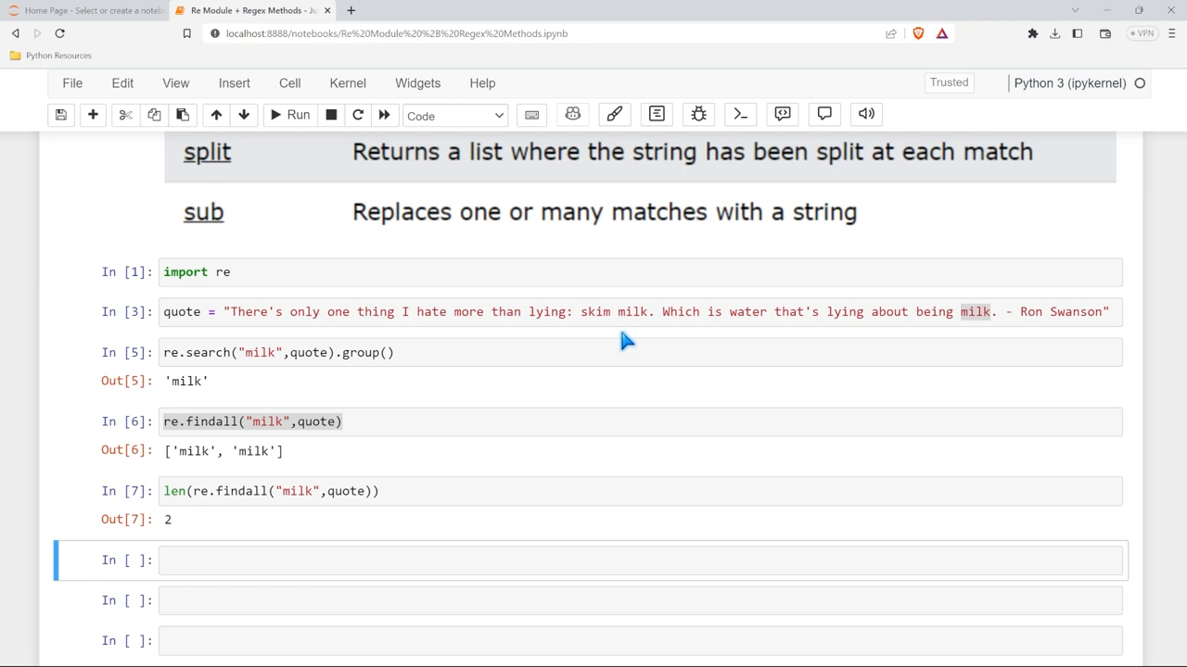
mouse_move(508, 341)
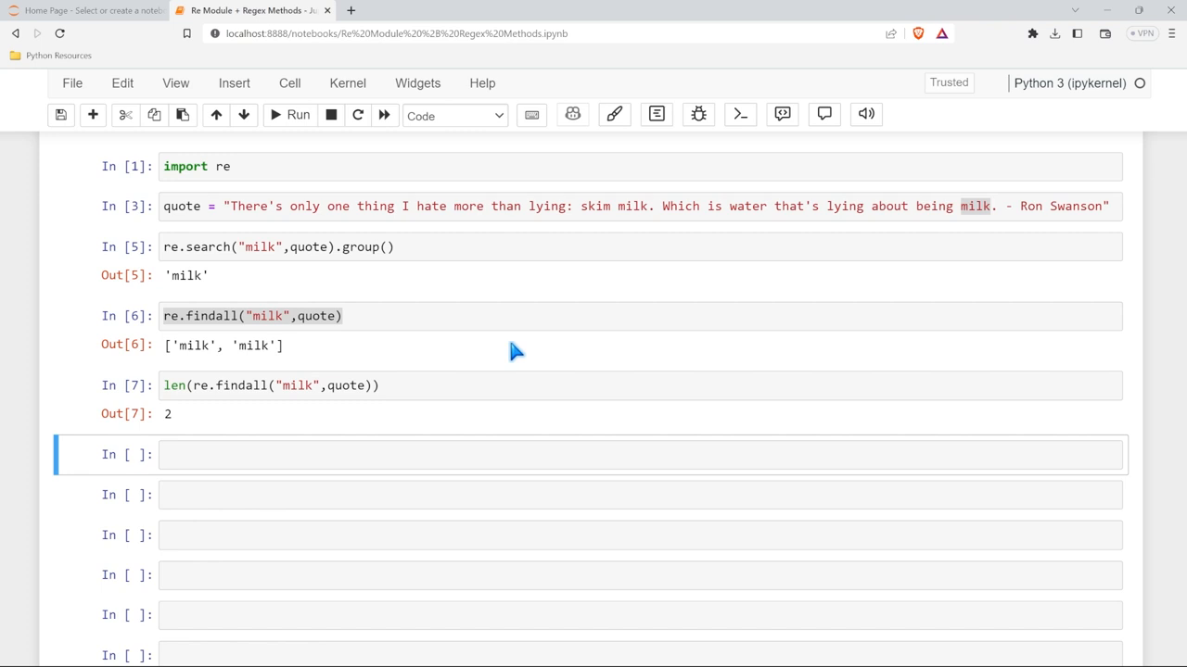
mouse_move(513, 354)
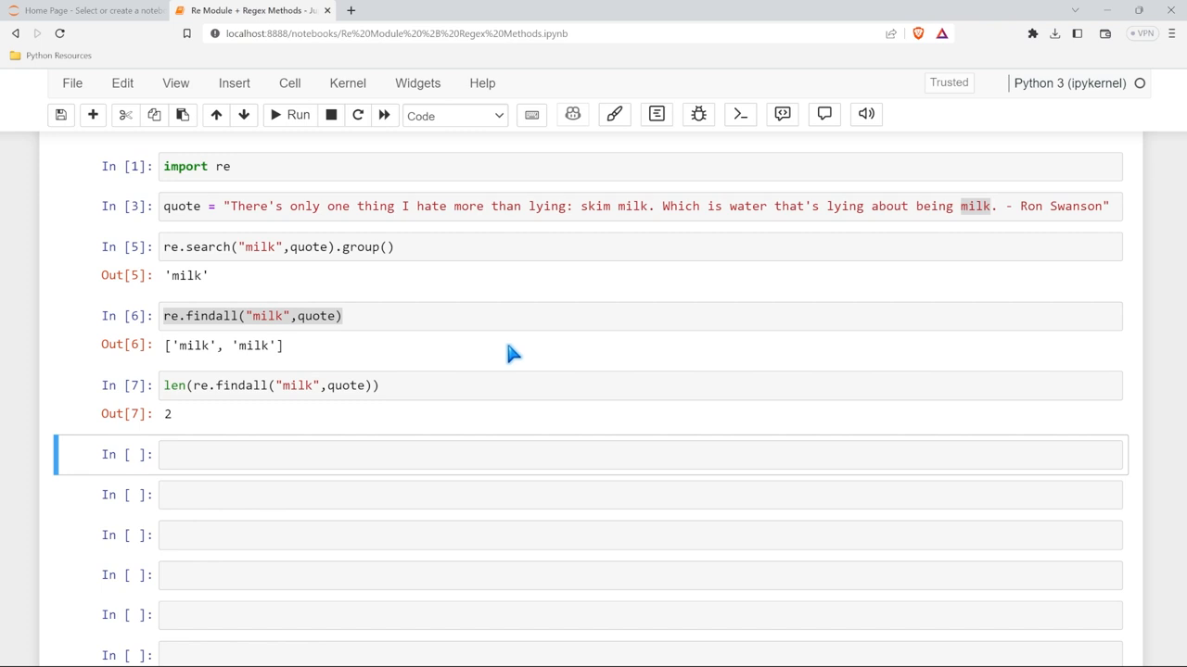
Step: Run re.split("milk", quote) in a new cell to get three fragments
text(re)
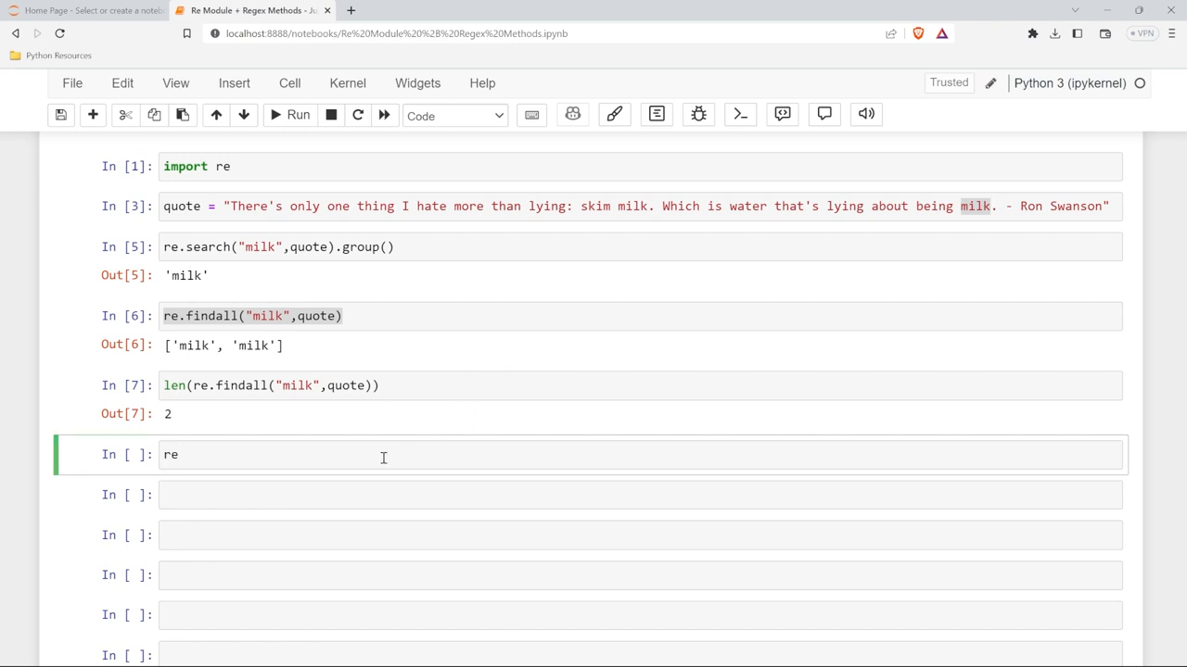
text(.split())
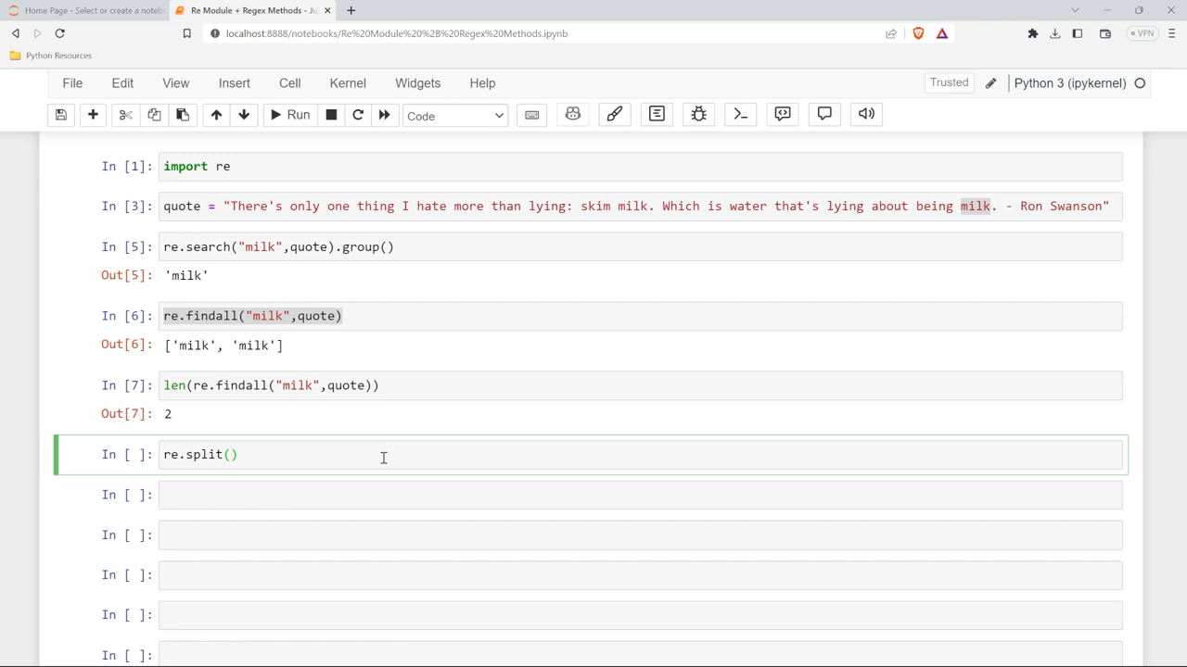
text("milk")
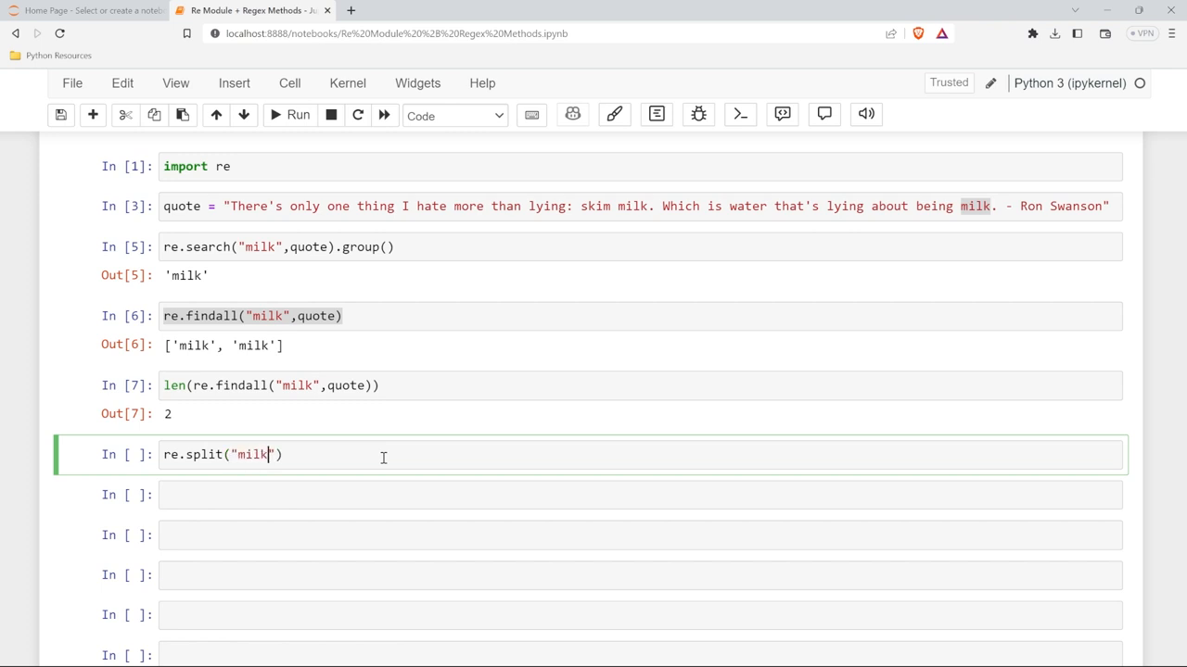
text(,quote)
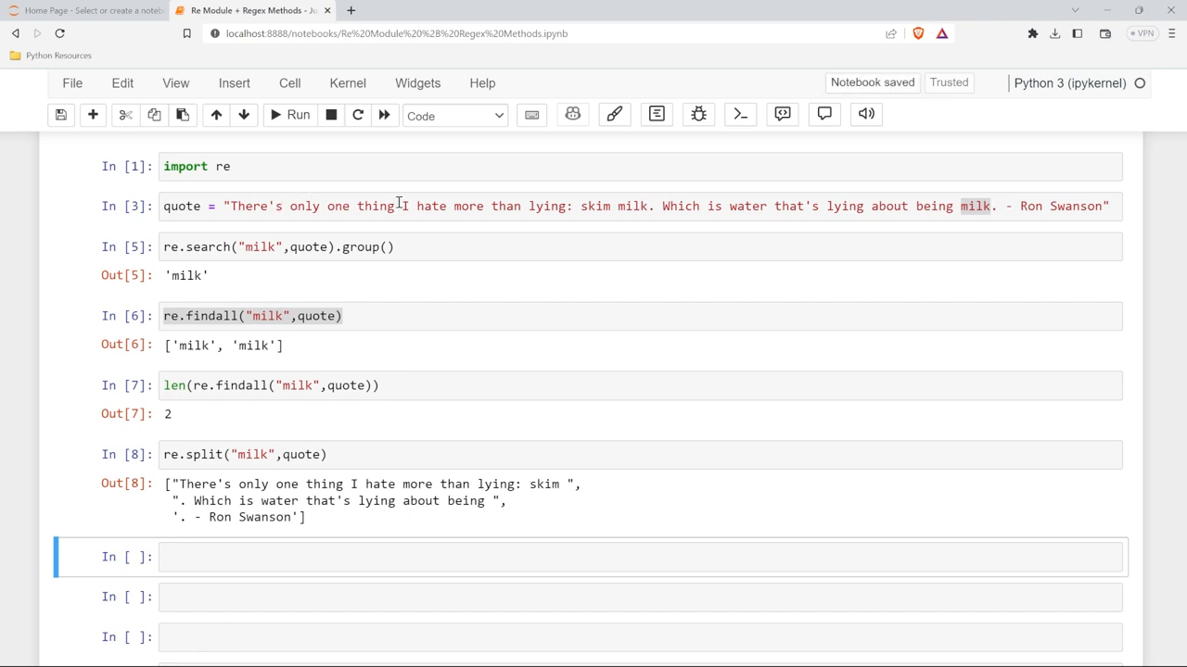
mouse_move(601, 205)
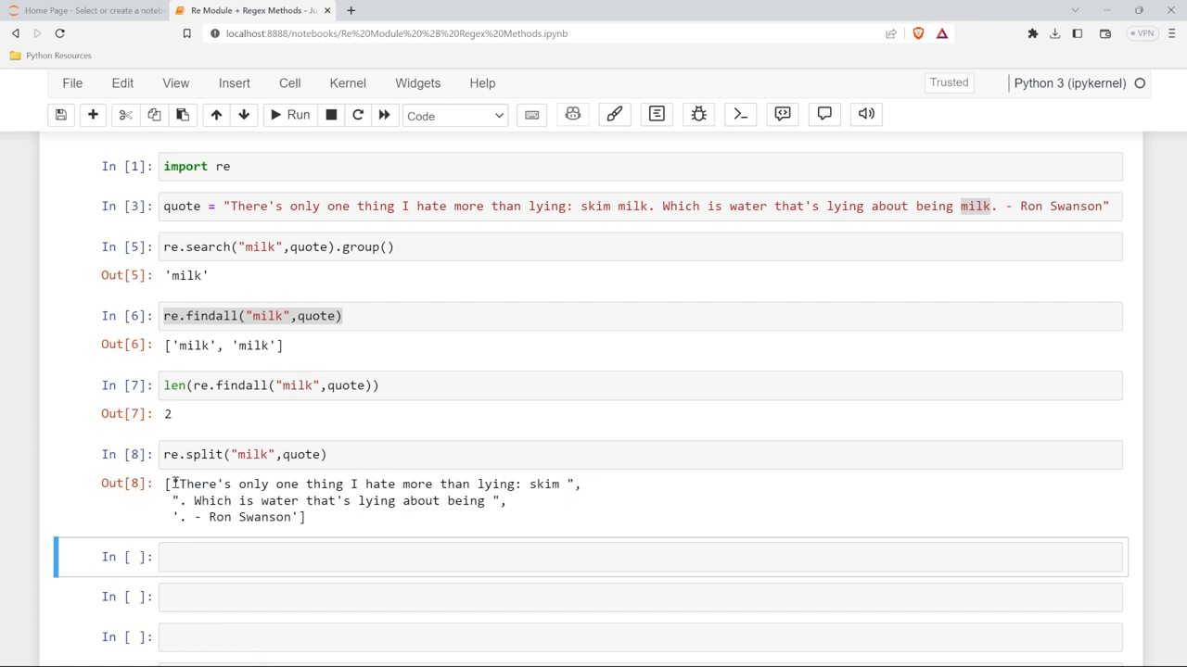
Step: Compare the split pieces with milk in the original quote and edit the split pattern
drag(175, 484, 575, 484)
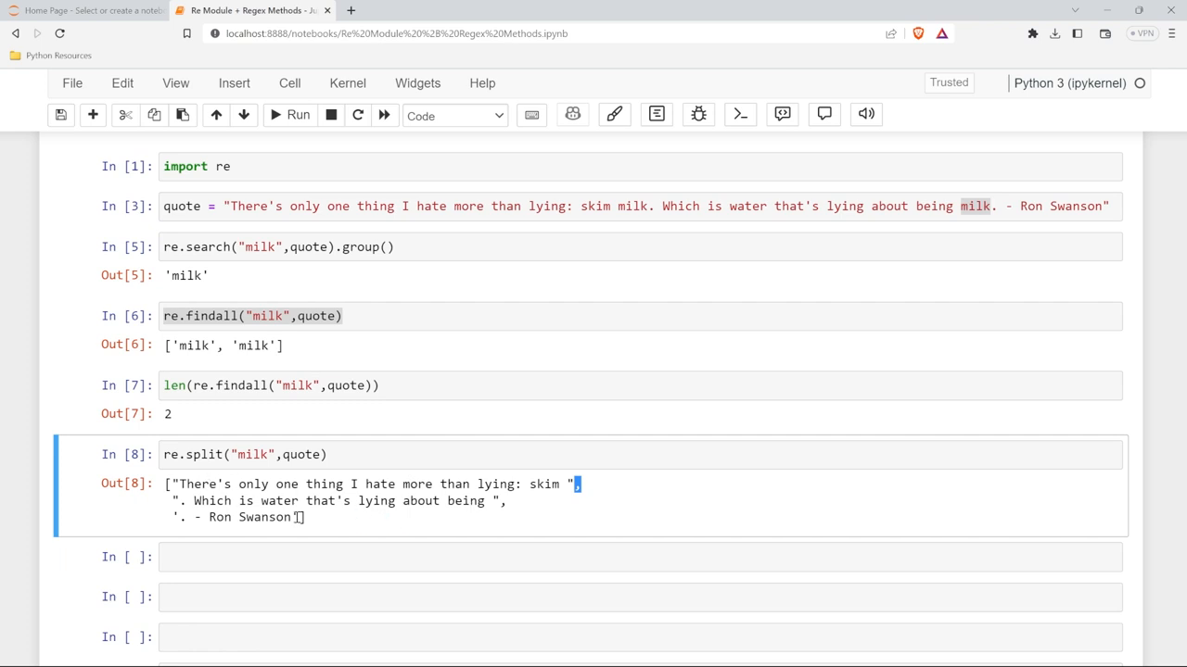
mouse_move(588, 496)
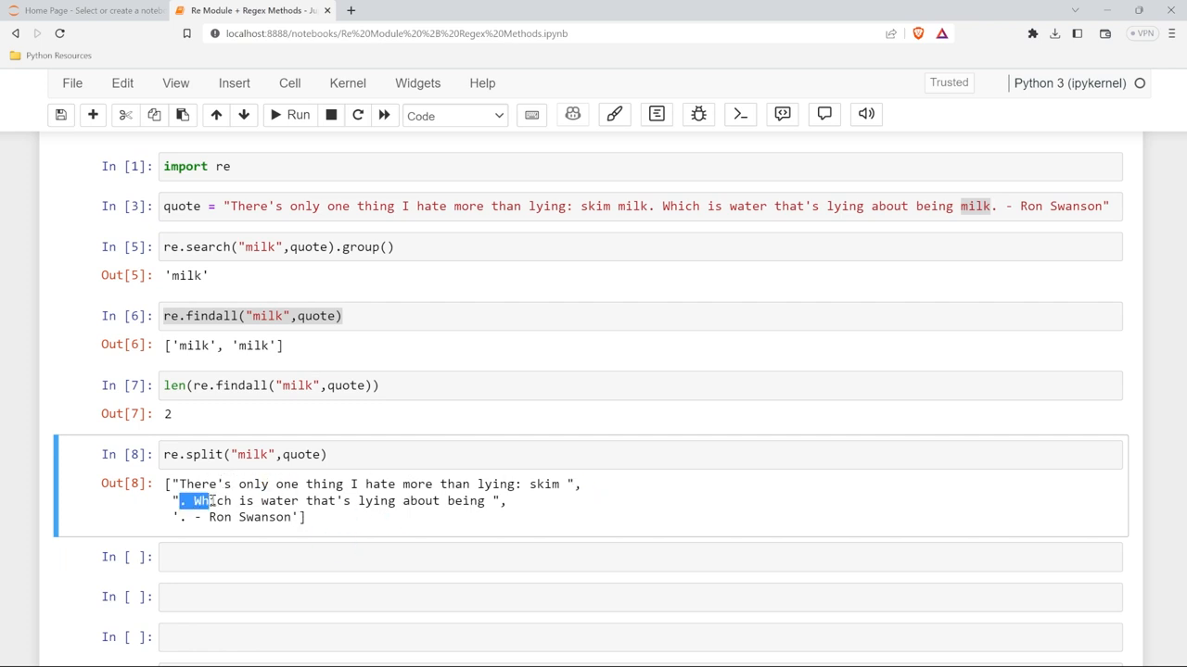
drag(199, 500, 487, 501)
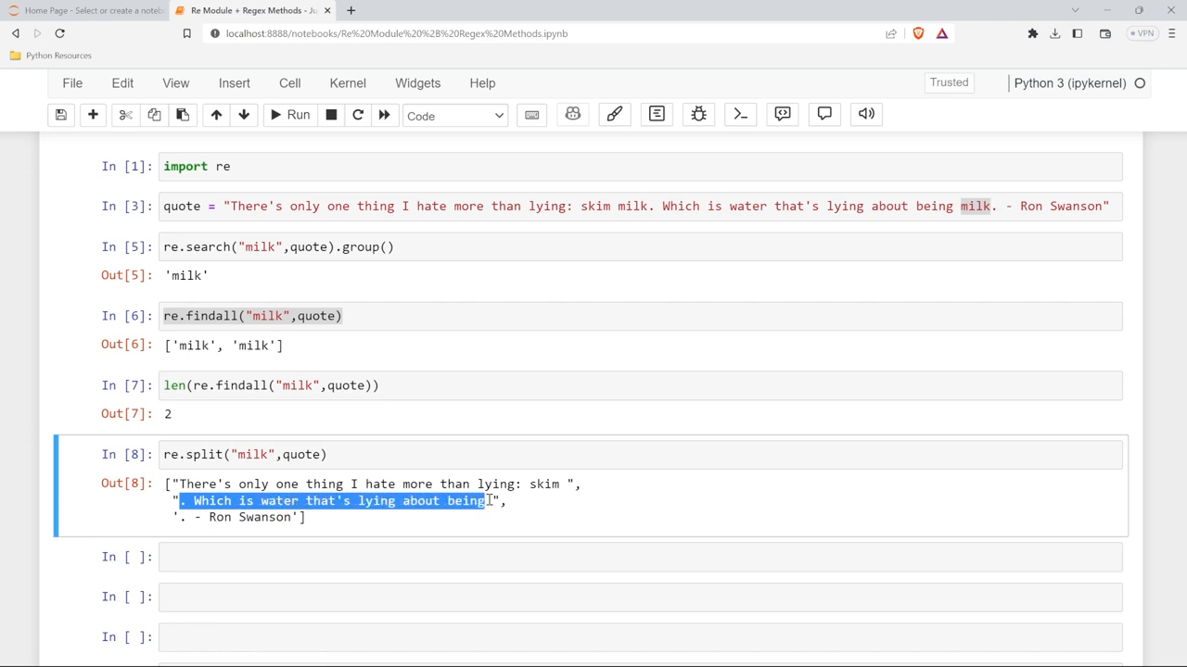
click(871, 205)
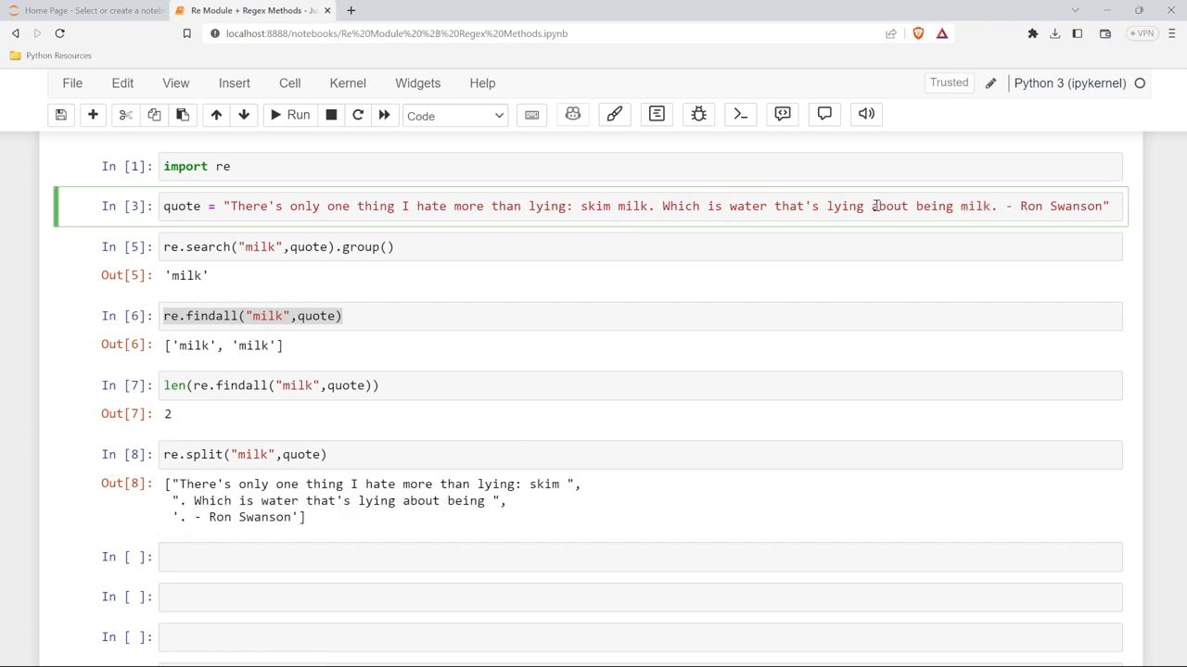
double_click(974, 206)
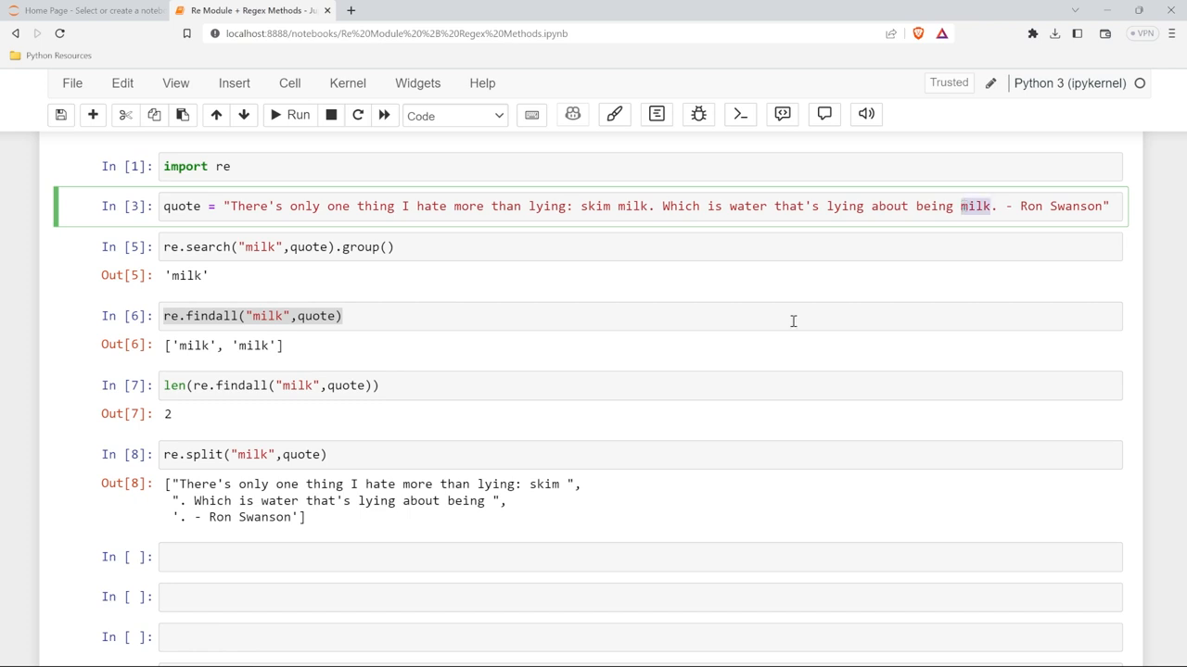
mouse_move(496, 506)
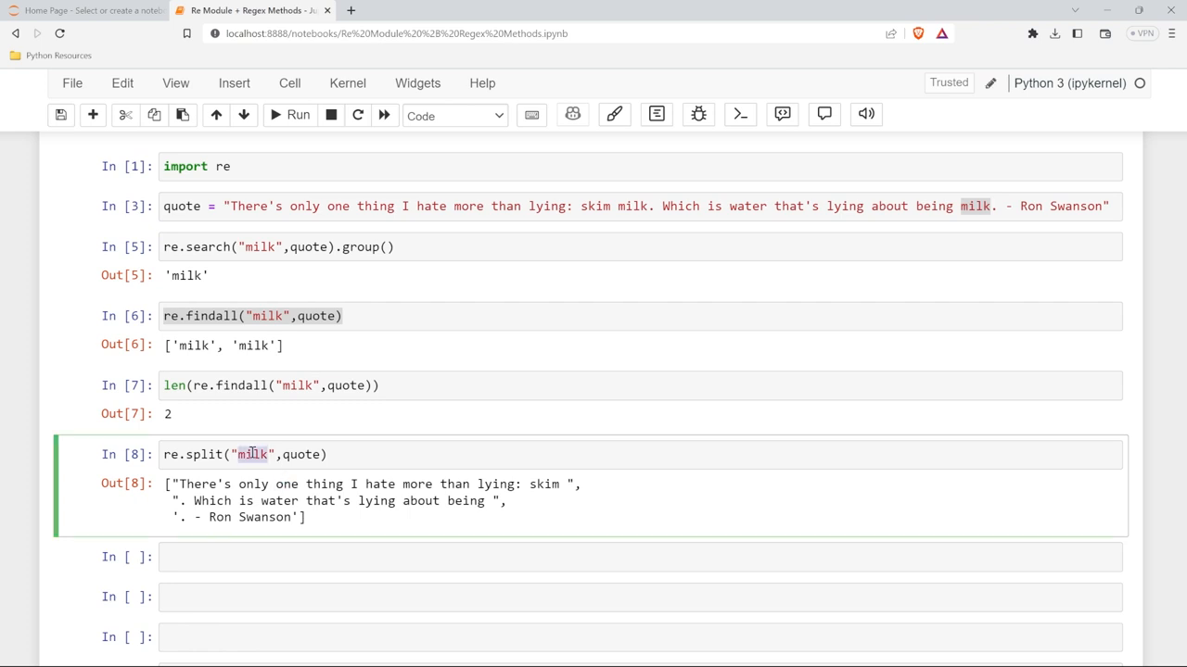
click(253, 454)
text(.)
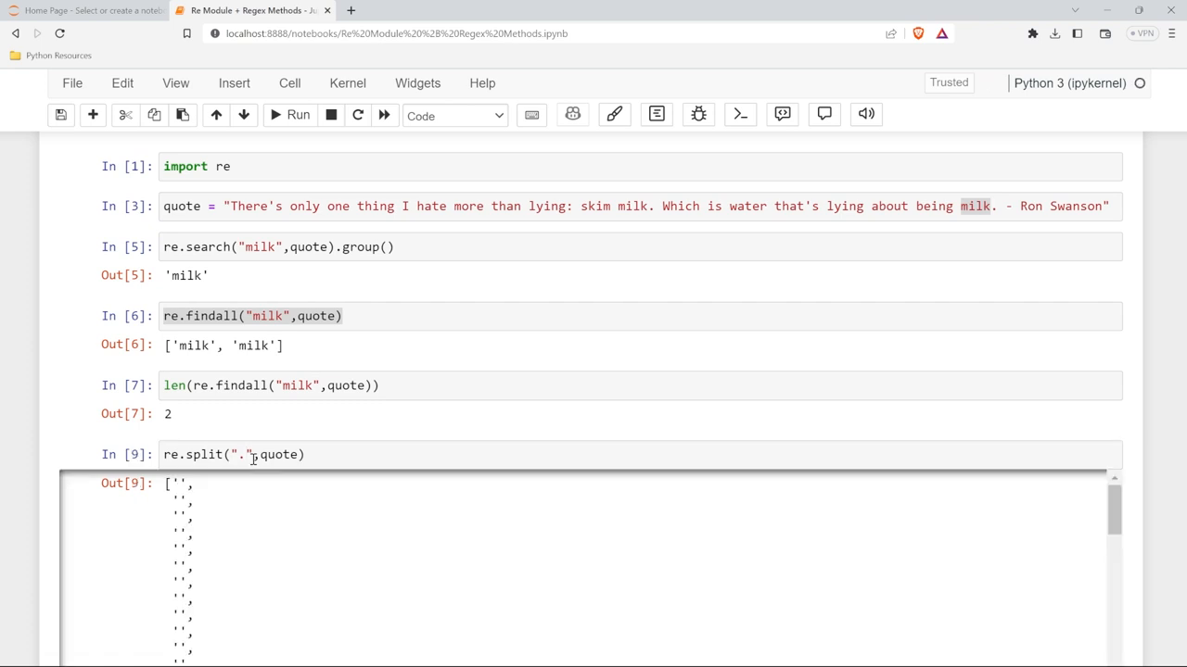
Step: Escape the split pattern as "\." and rerun, giving three sentence fragments
scroll(down, 3)
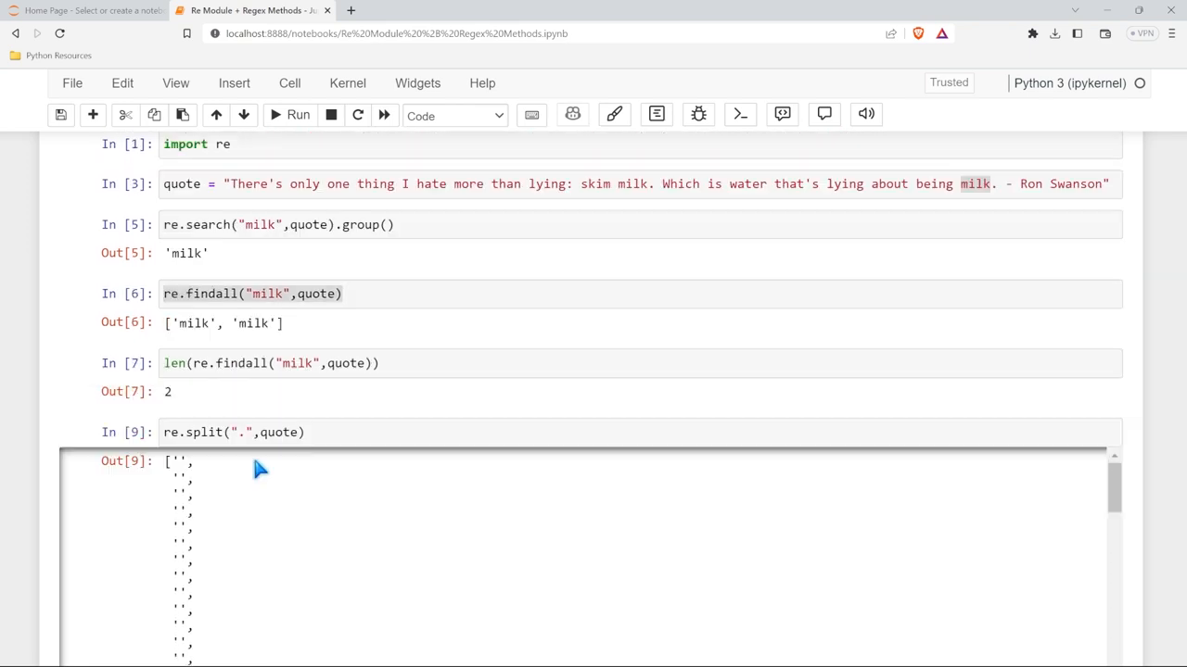
click(242, 439)
text(\)
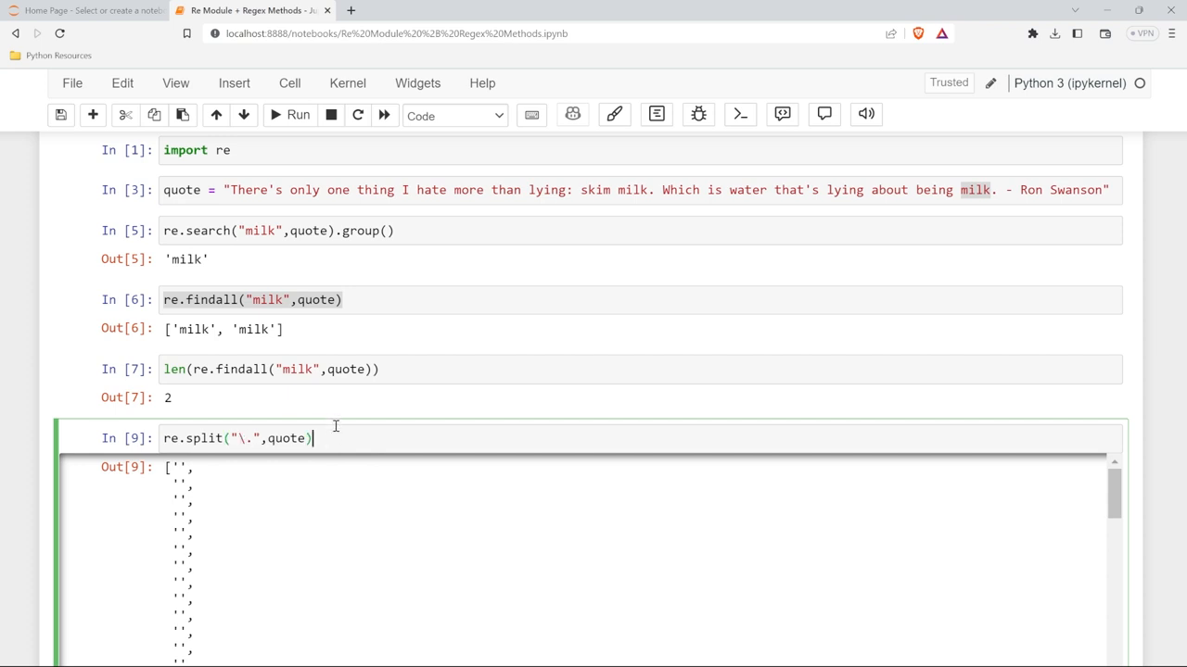
click(649, 190)
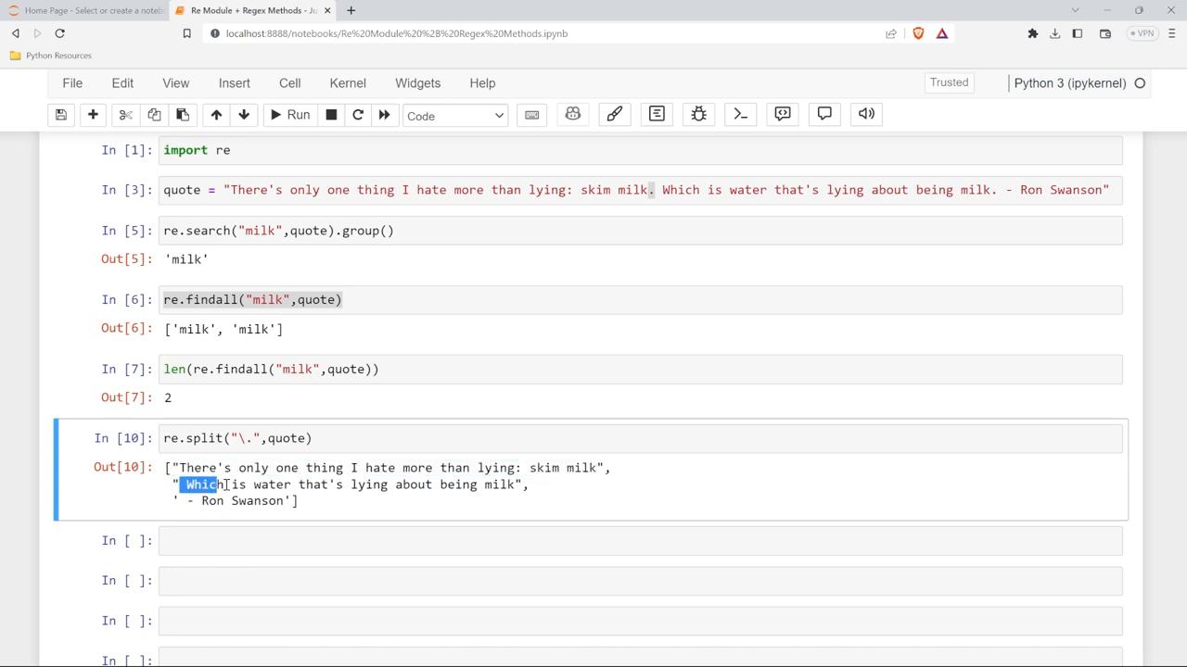
drag(216, 484, 519, 484)
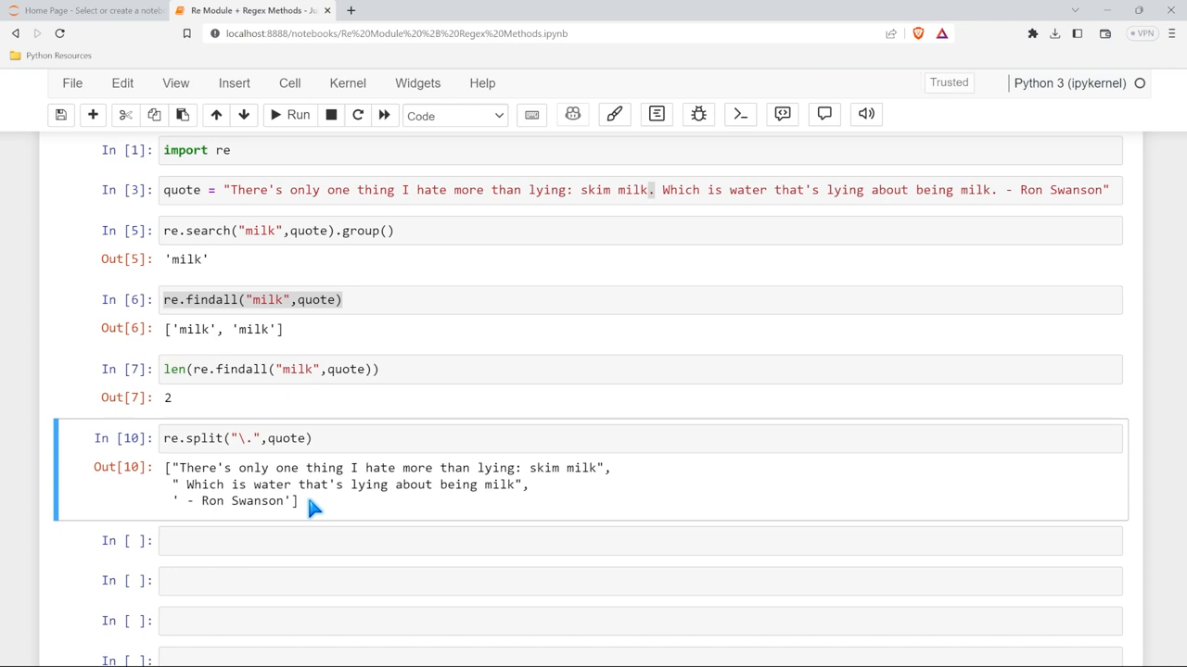
Step: Type re.sub("I", "You", quote) into a new cell
scroll(down, 3)
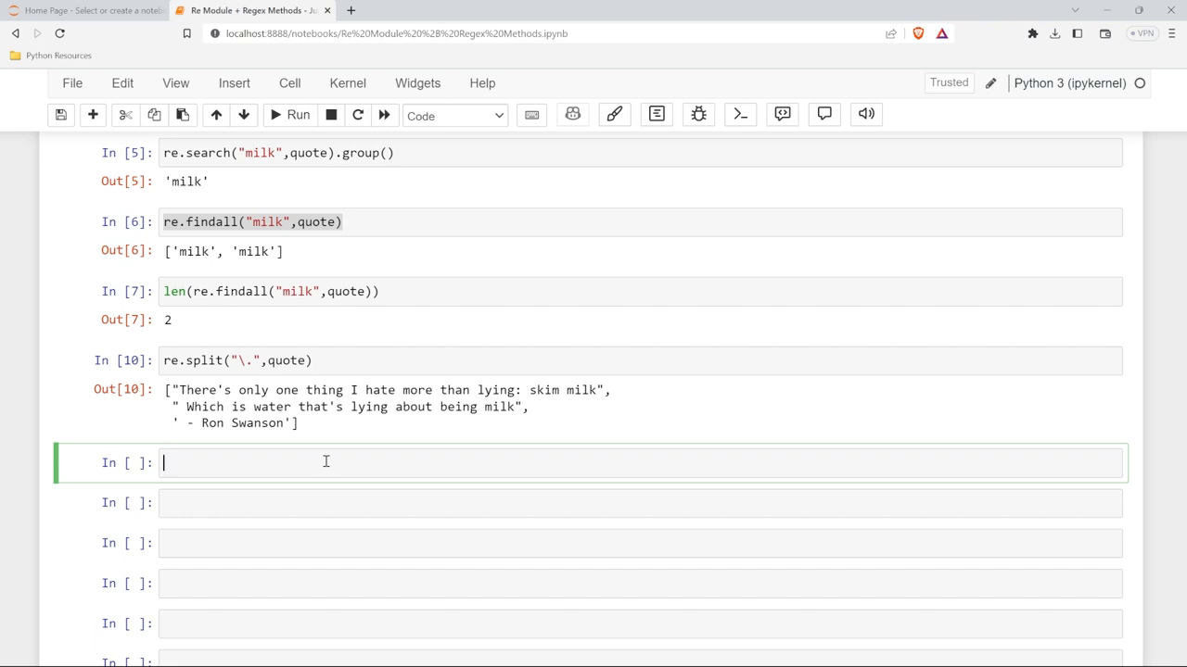
text(re.sub)
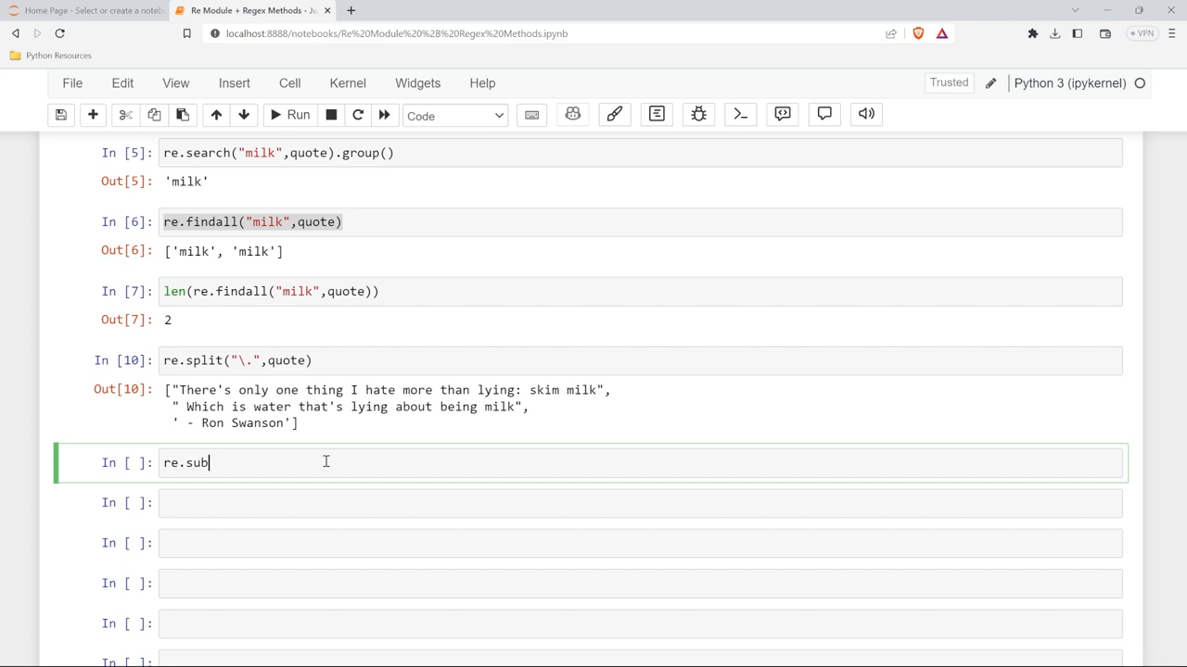
text(())
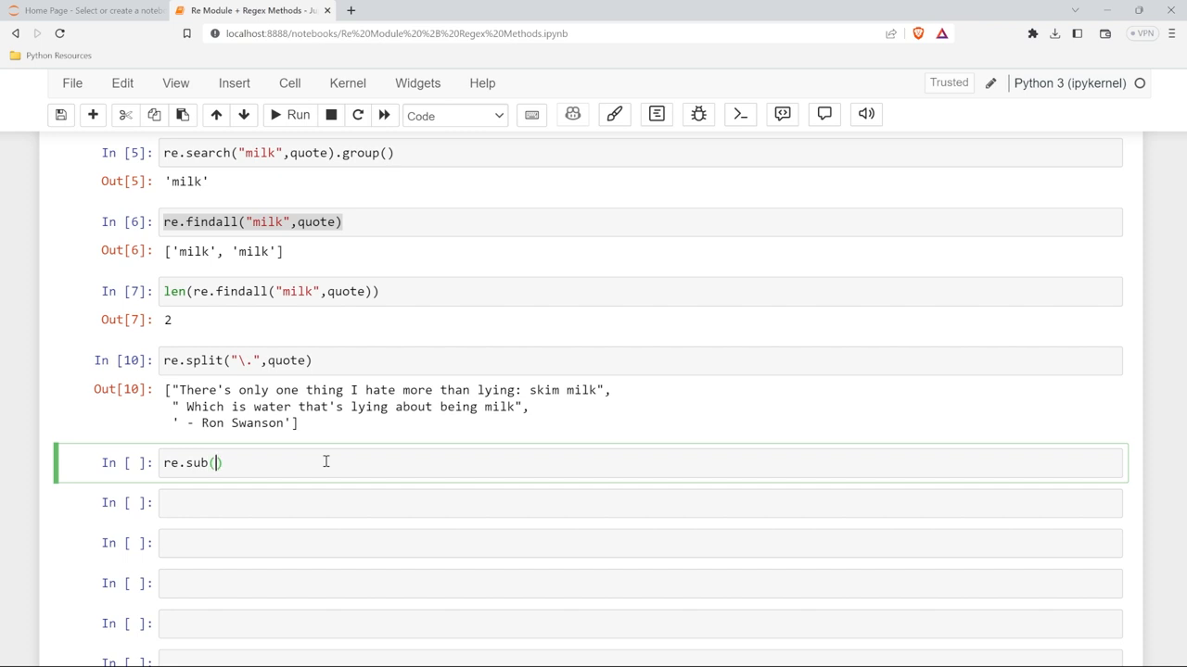
text("I)
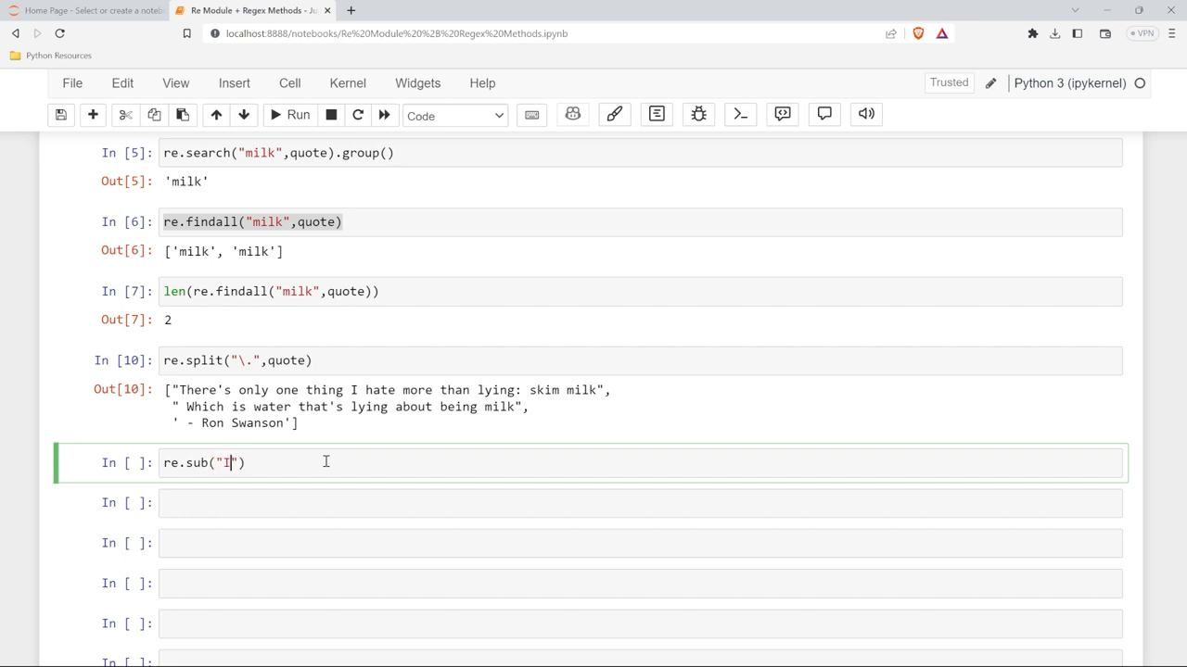
text(,)
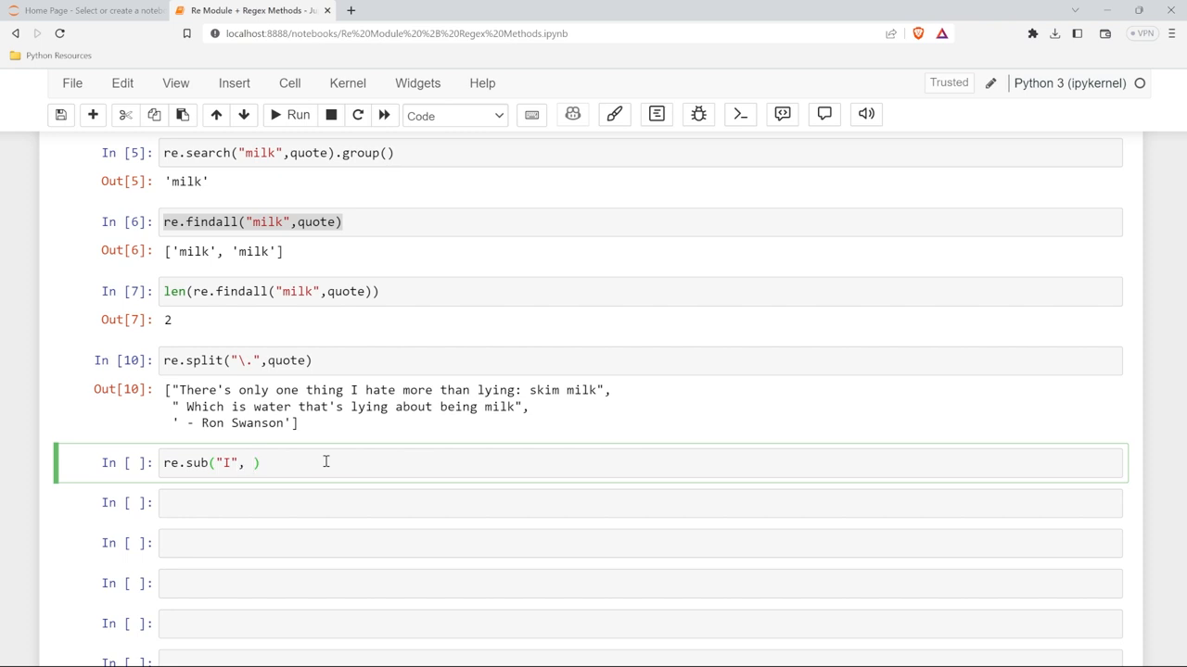
text("Y")
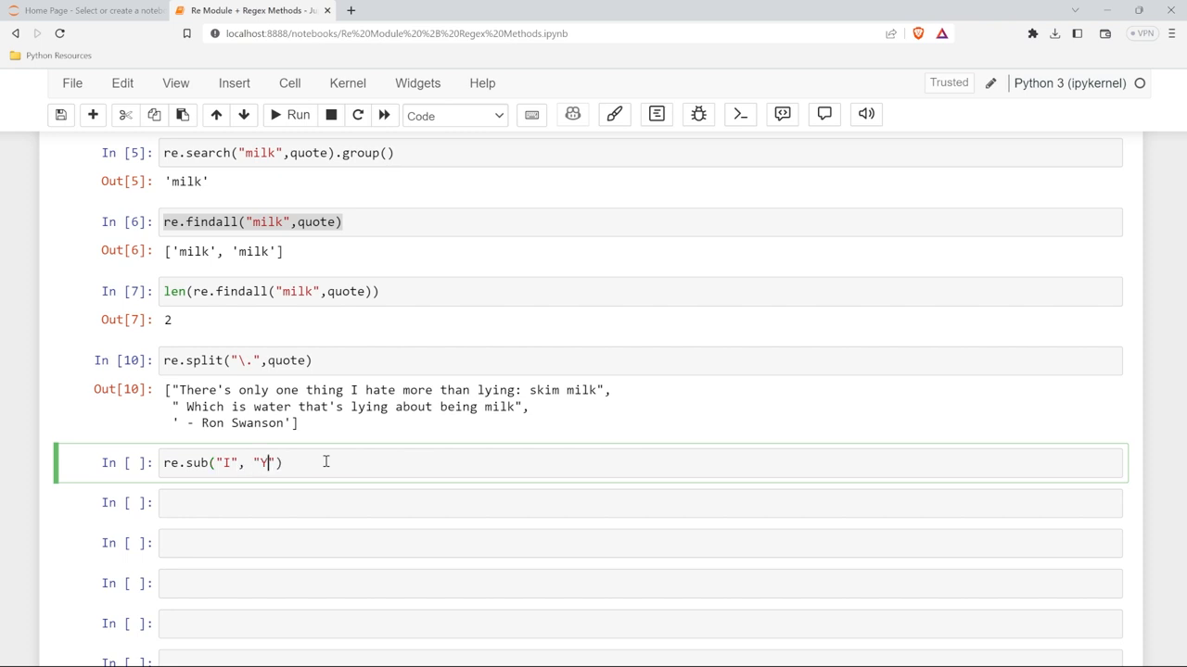
text(ou", quote)
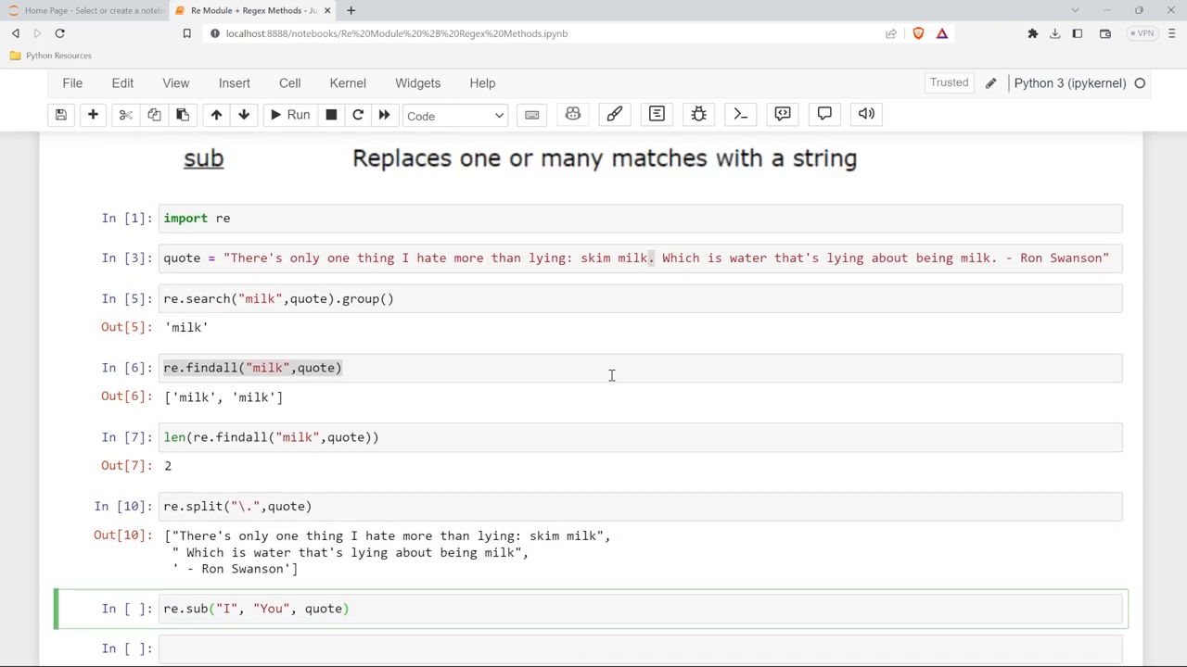
Step: Move the quote cell down next to it and run the substitution cell
click(243, 114)
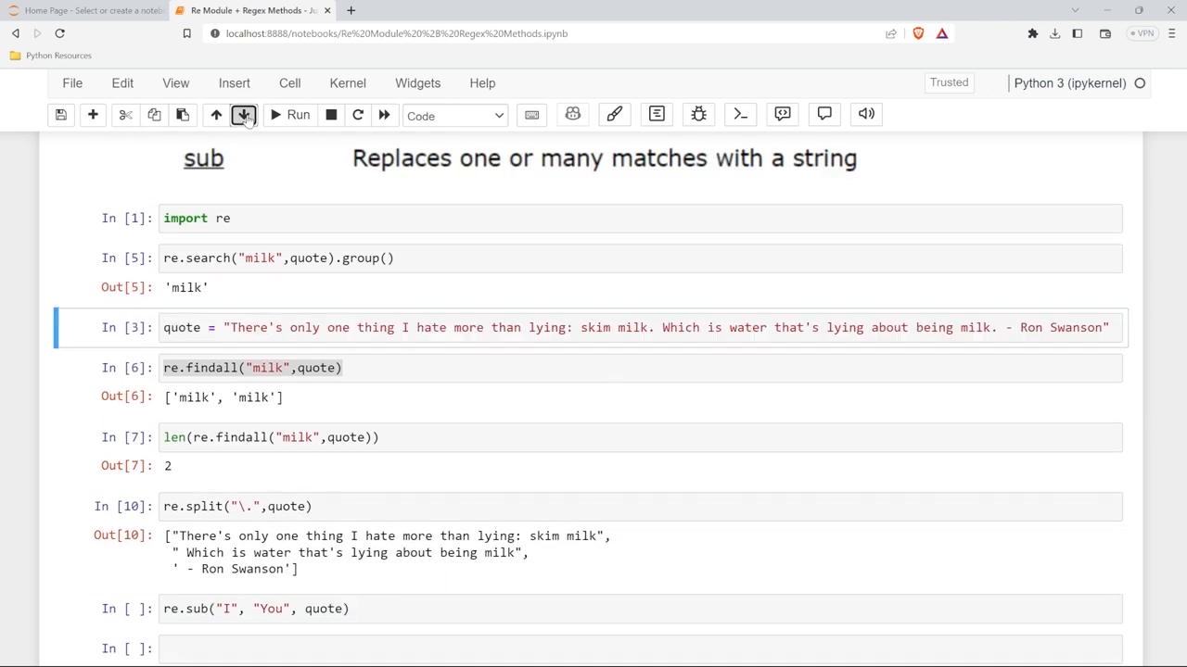
scroll(down, 3)
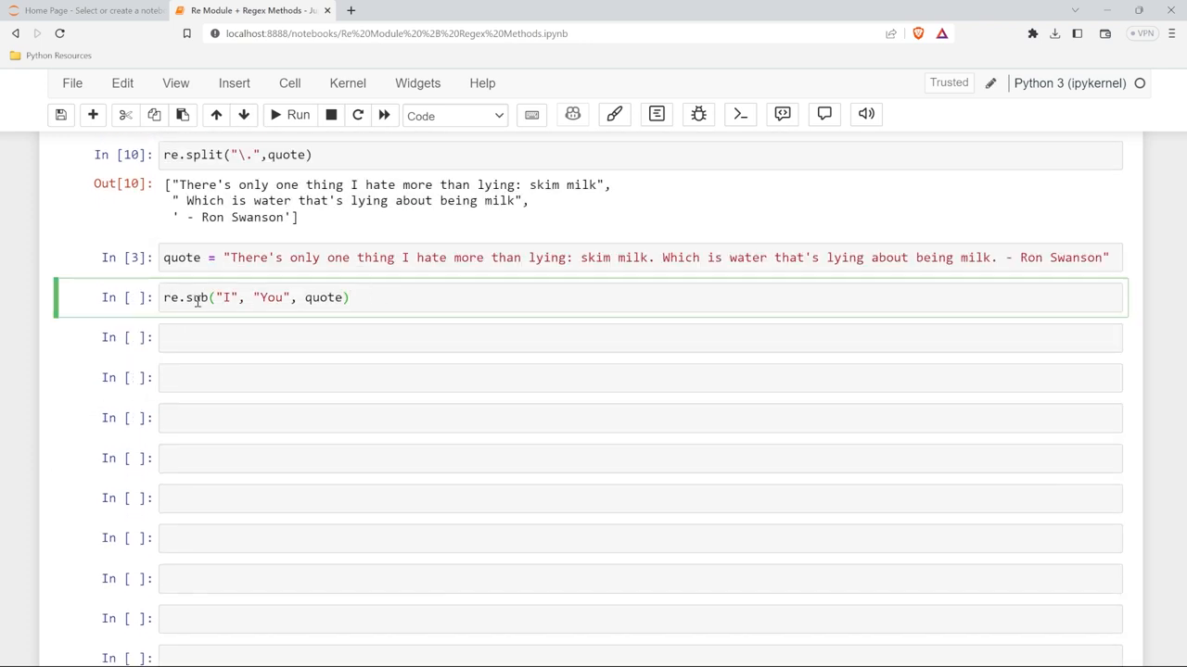
double_click(226, 297)
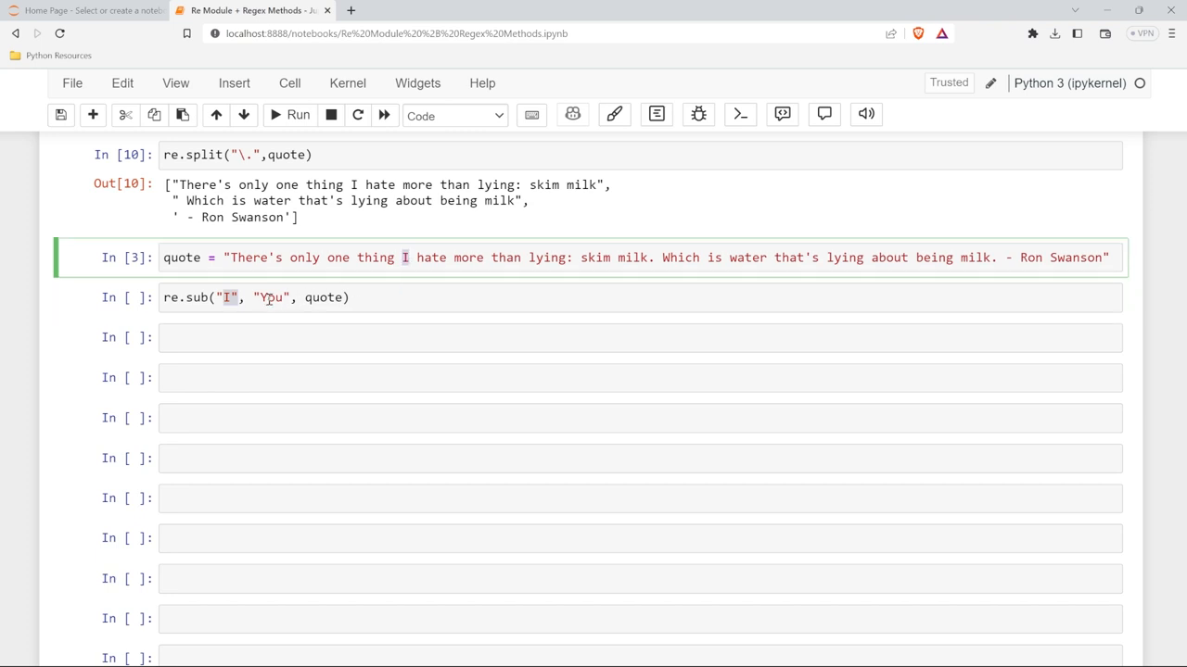
click(379, 297)
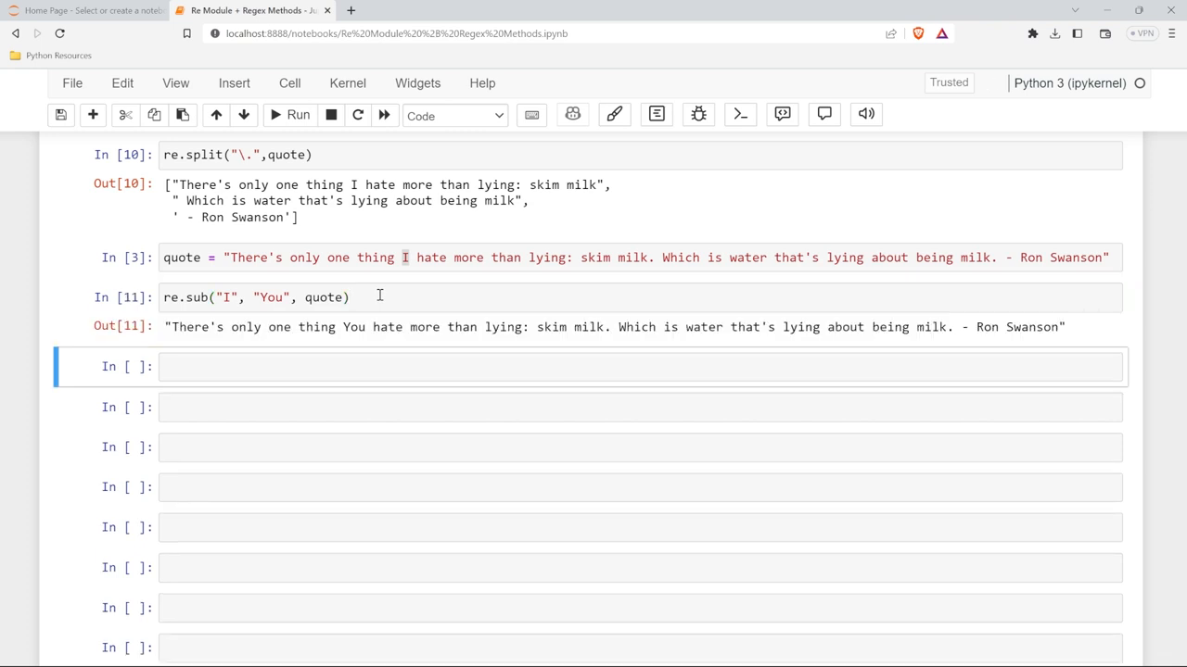
mouse_move(380, 352)
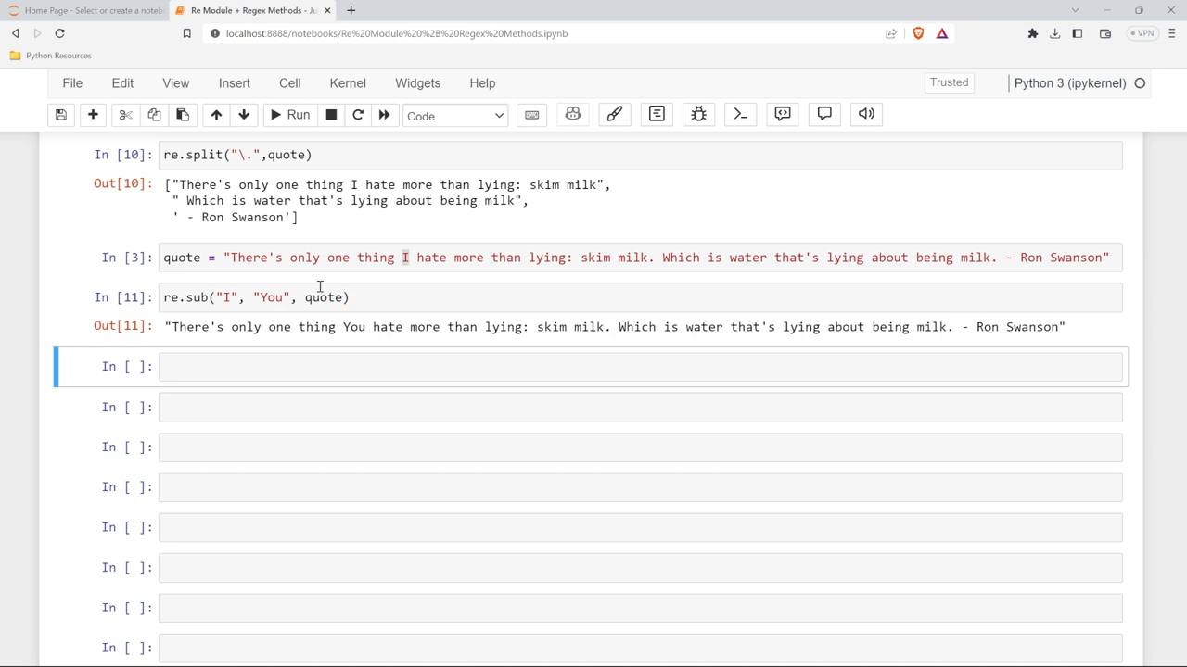
mouse_move(610, 323)
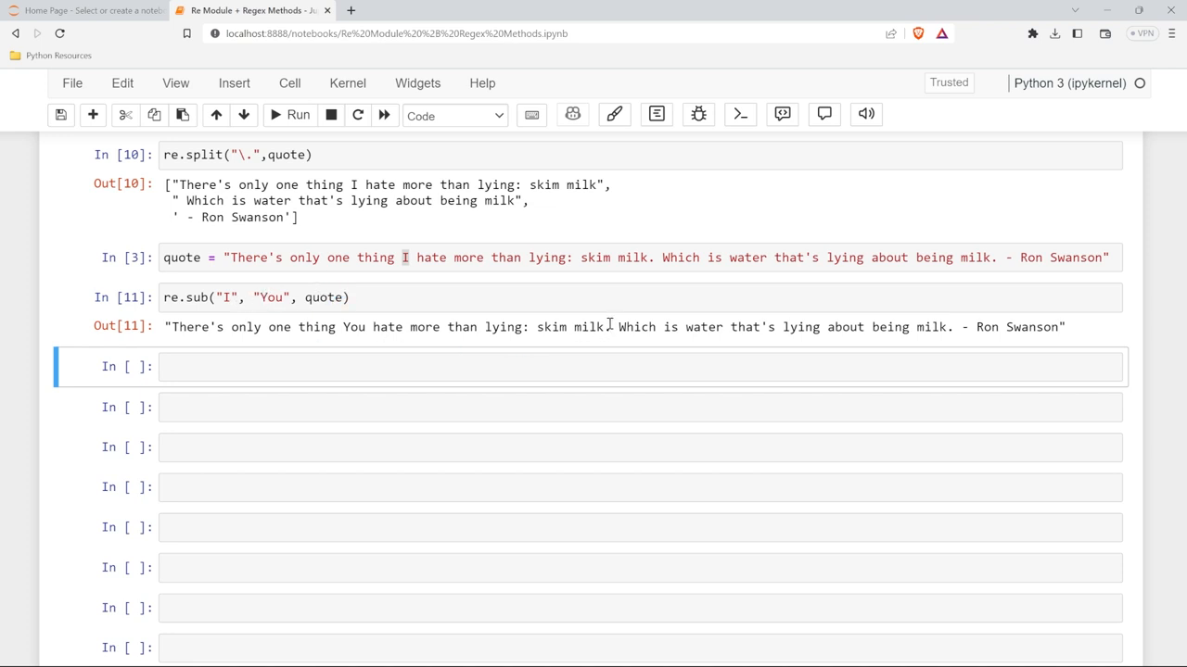
Step: Change the substitution to replace milk with dairy and check both replacements
double_click(932, 326)
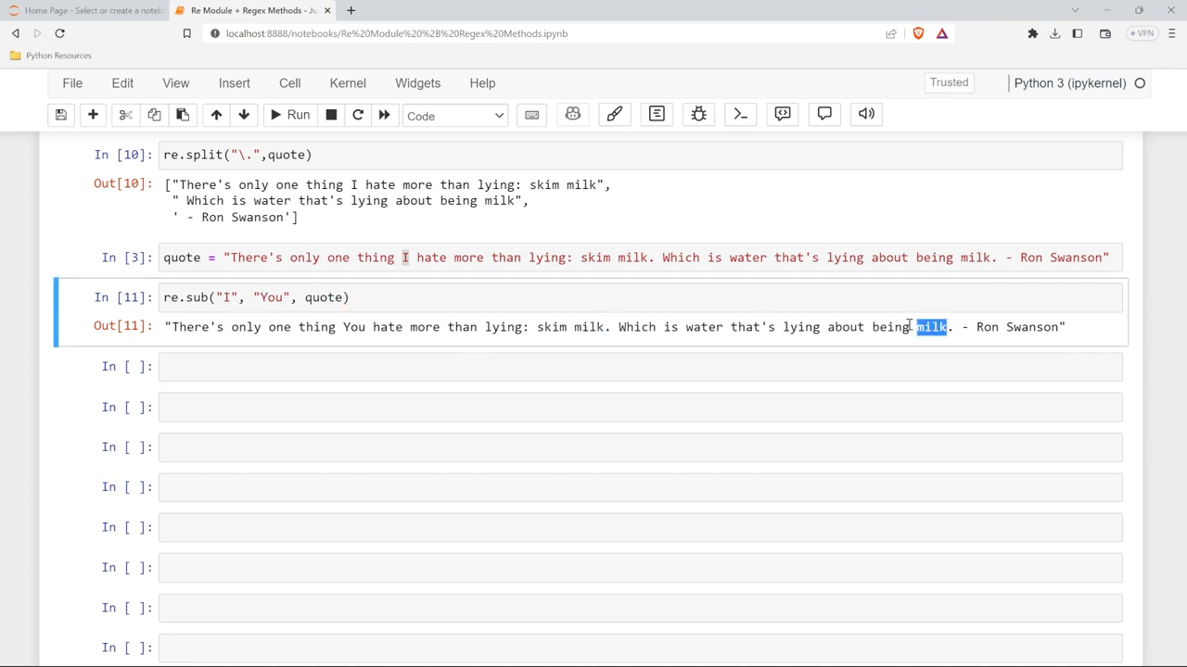
click(225, 298)
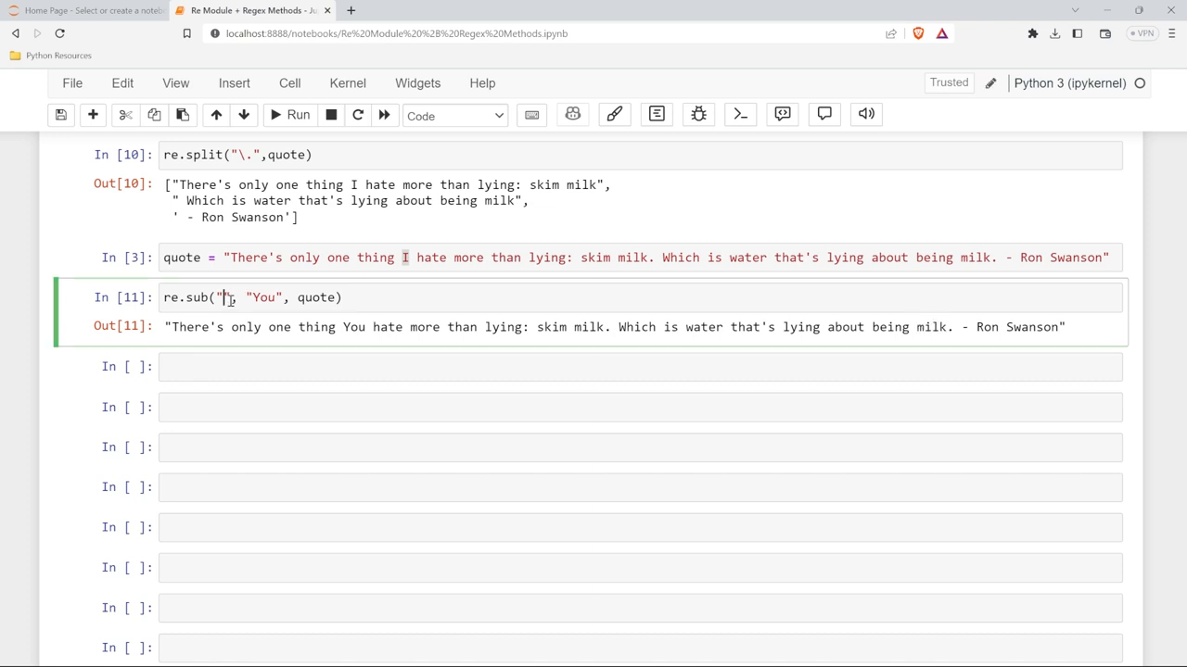
text(milk)
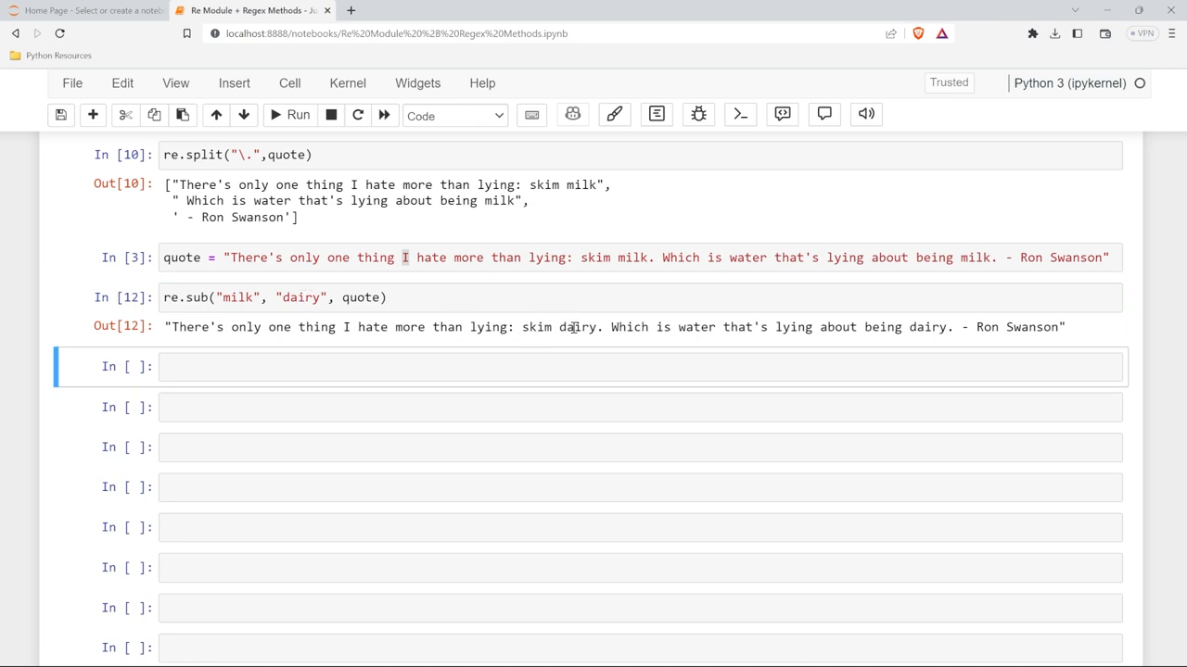
double_click(927, 326)
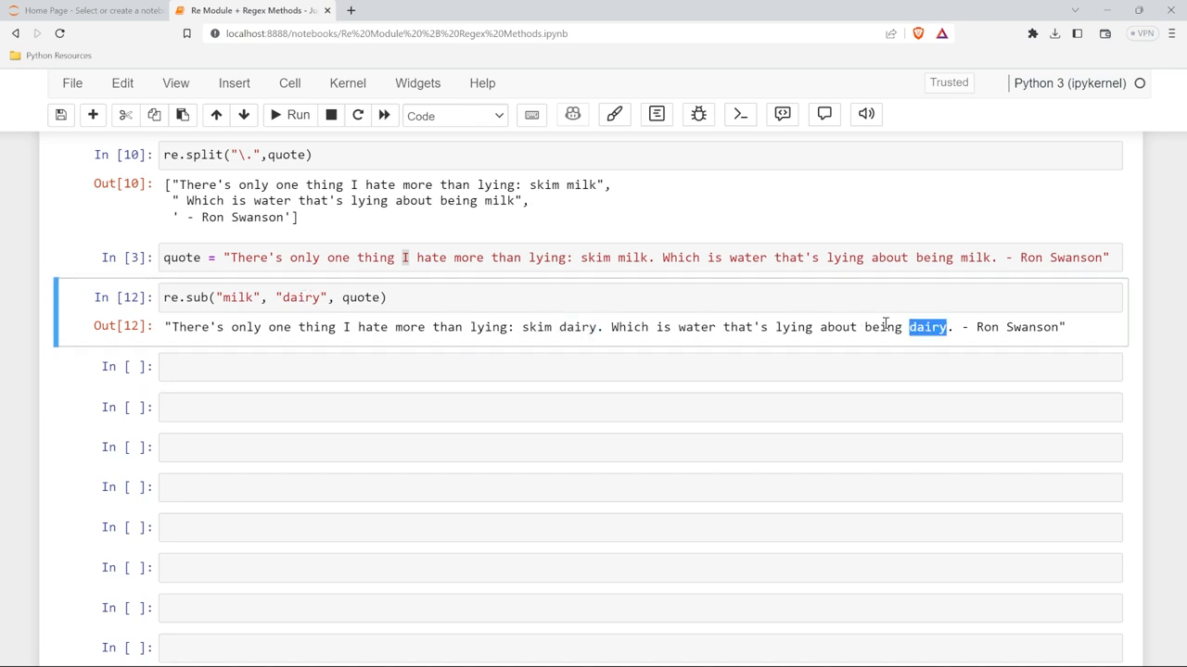
Step: Add count = 1 so only the first milk becomes dairy
click(637, 296)
text(, count = )
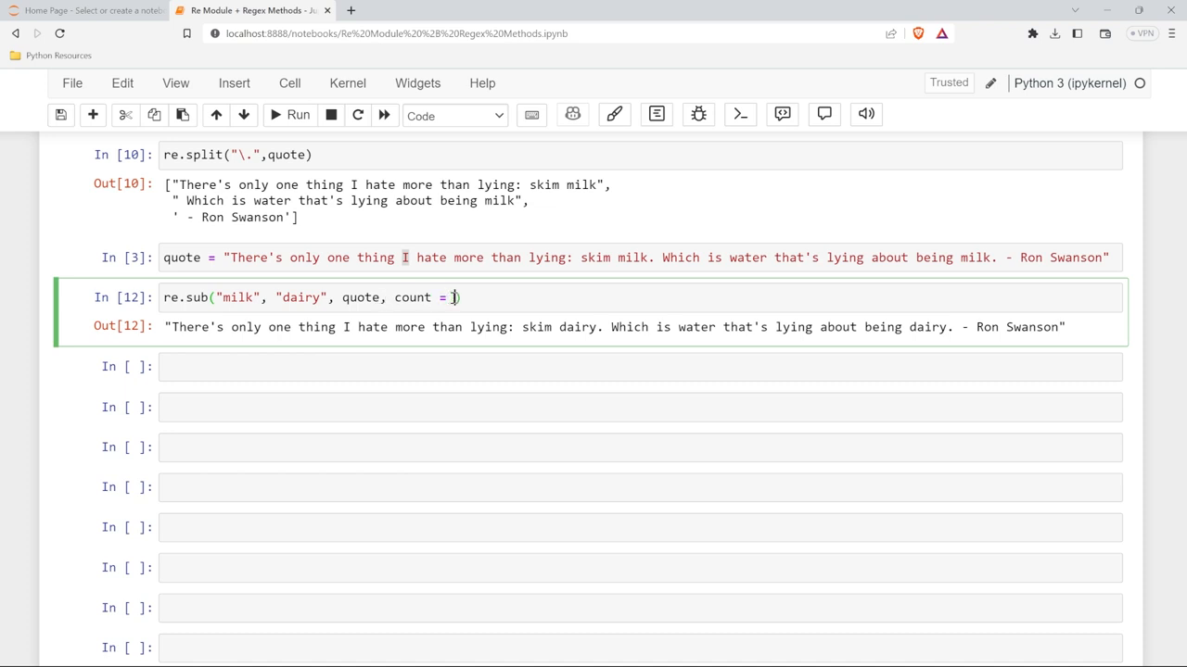
text(1)
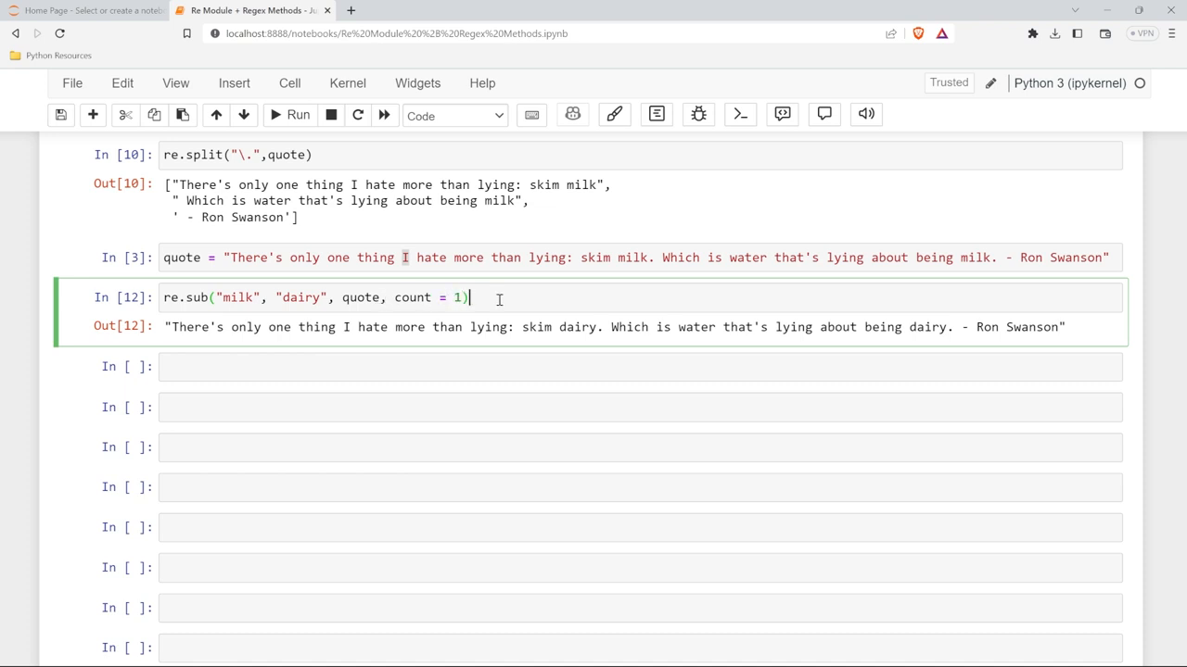
double_click(577, 328)
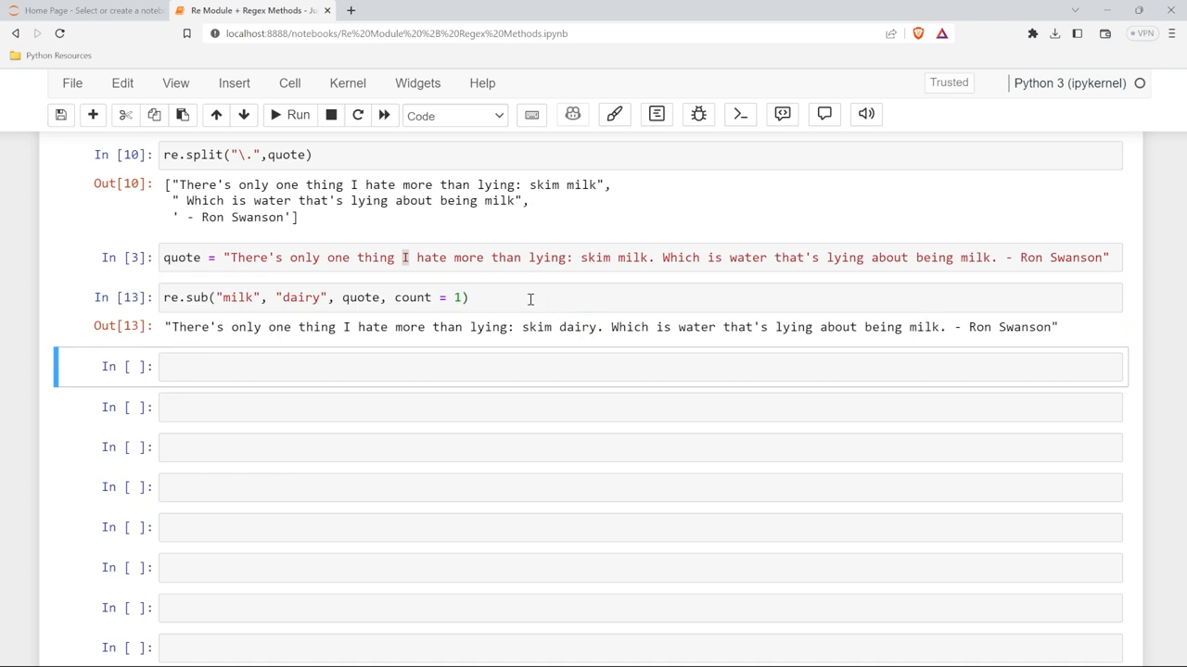
double_click(577, 326)
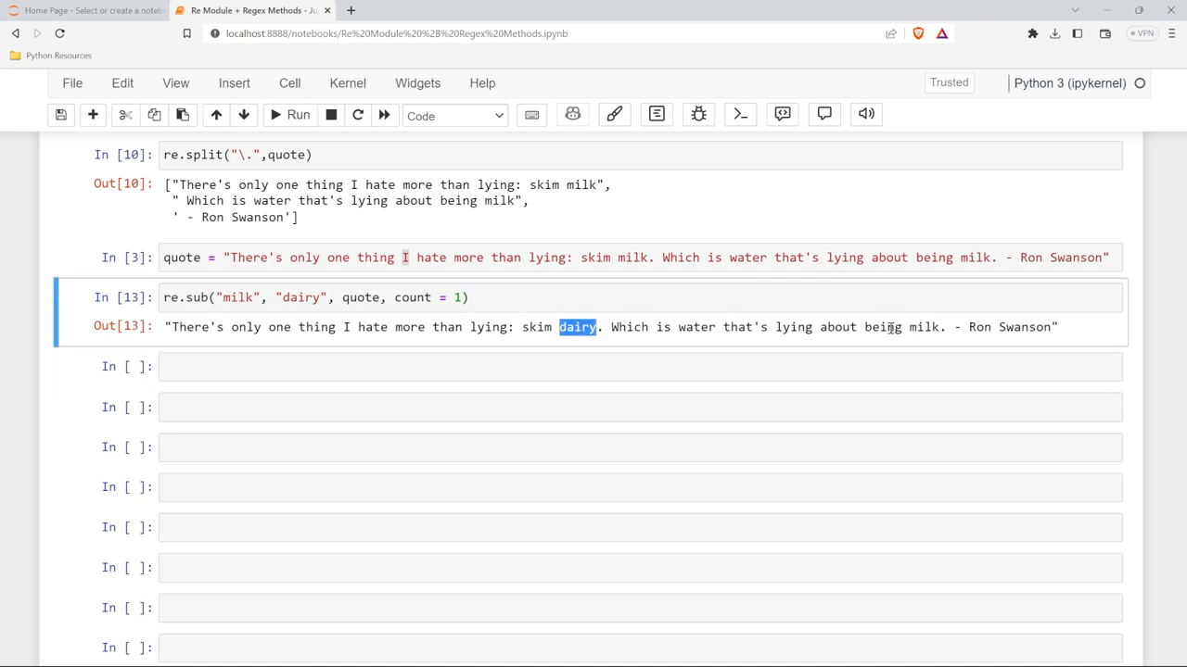
double_click(923, 326)
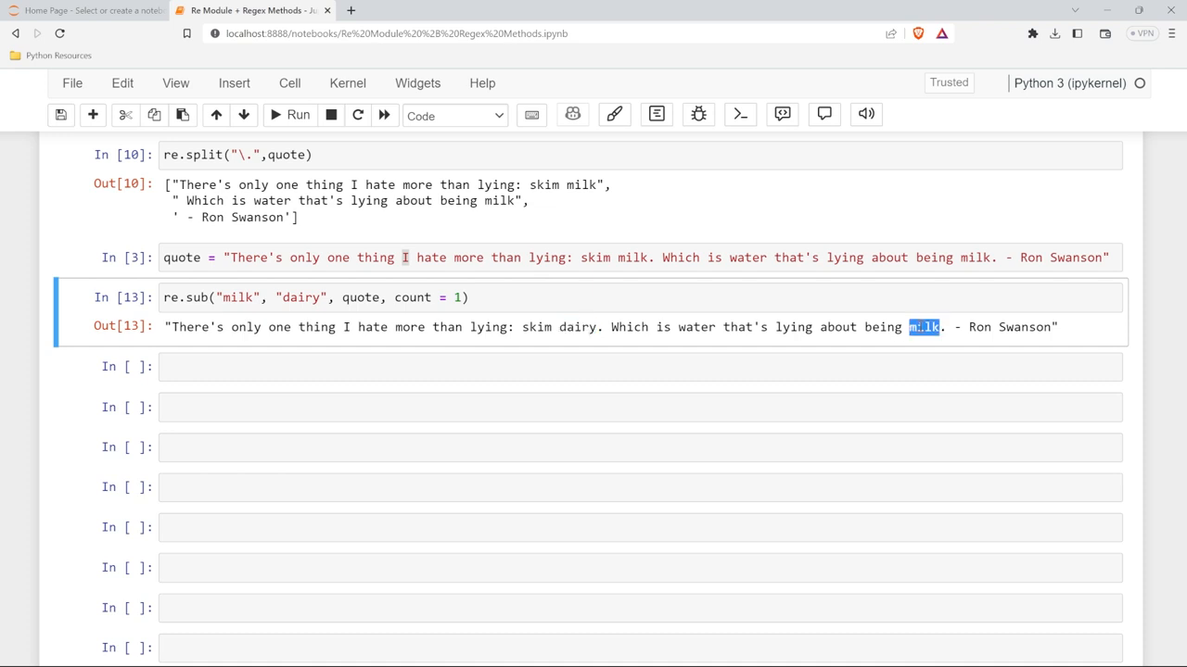
click(762, 298)
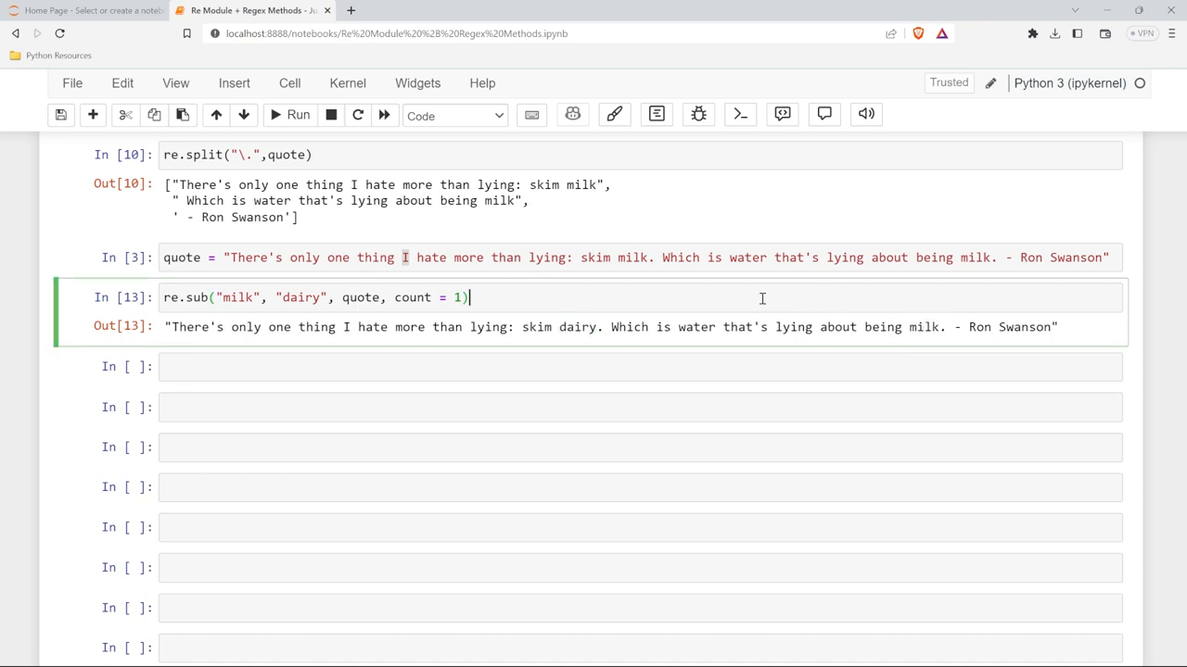